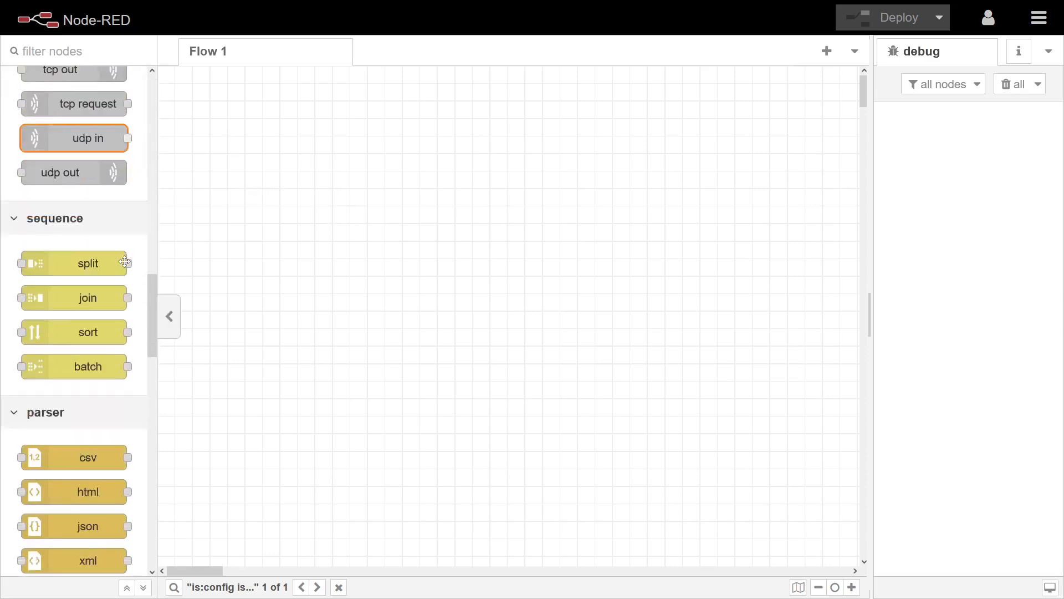
# Step: Position the Axis camera 1280x720 node on the Flow 1 canvas
pyautogui.scroll(-3)
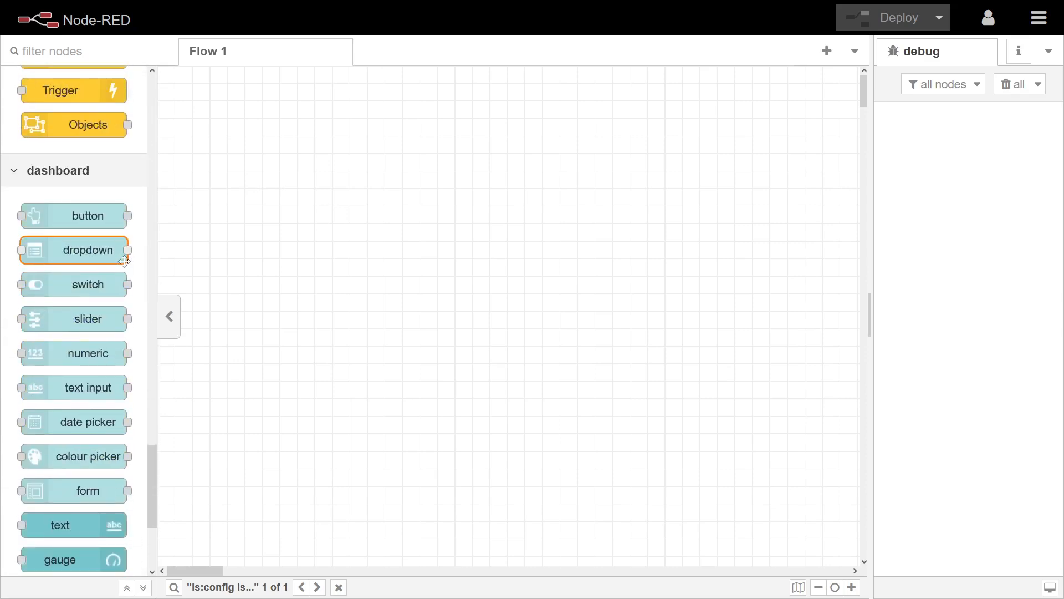
pyautogui.scroll(-3)
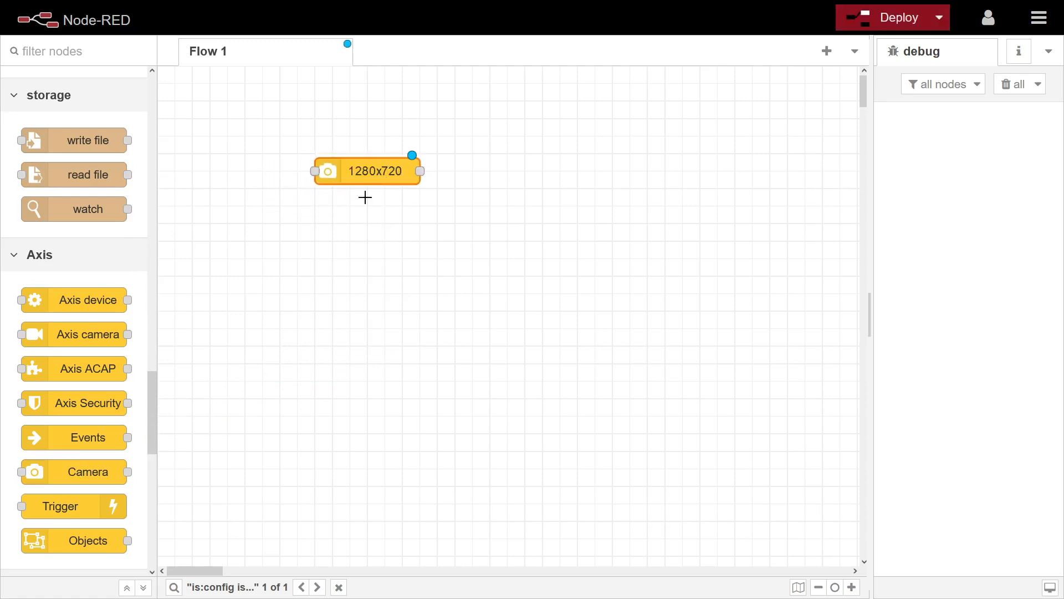
pyautogui.moveTo(366, 170); pyautogui.dragTo(402, 170)
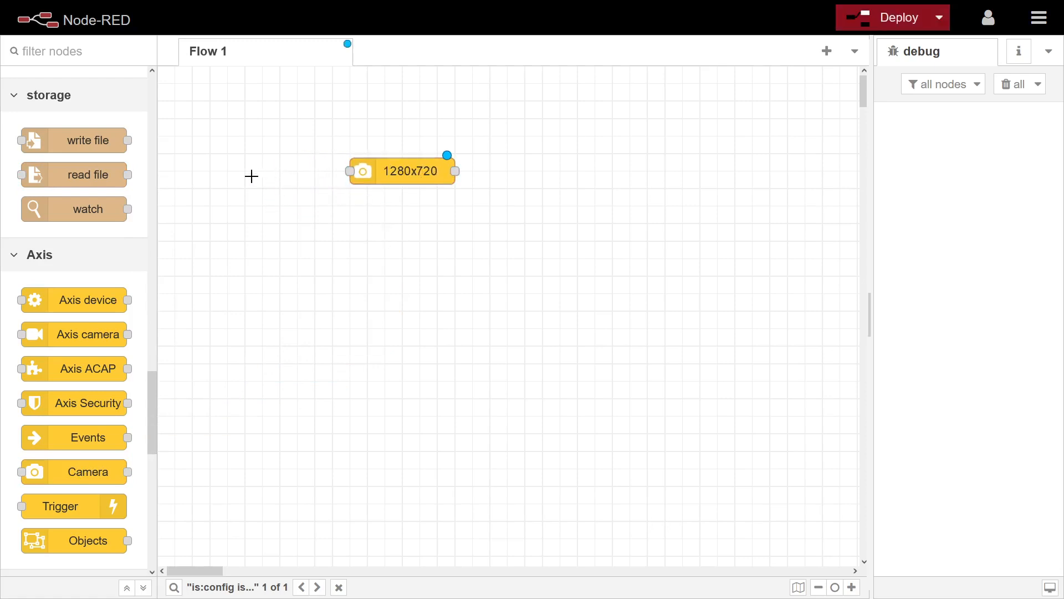
pyautogui.doubleClick(261, 170)
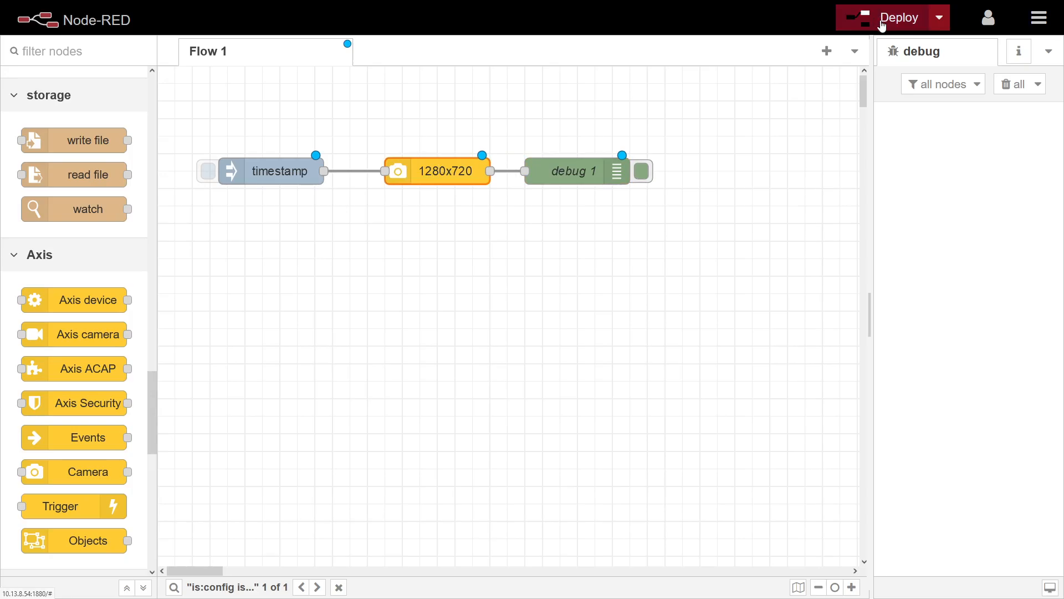
# Step: Deploy the timestamp → camera → debug 1 flow
pyautogui.click(897, 18)
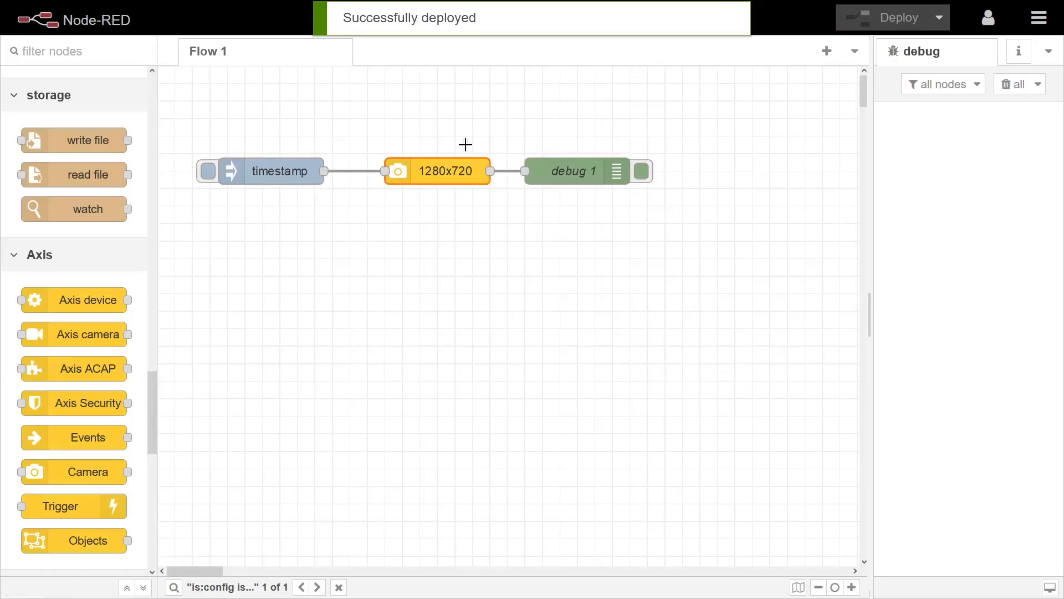
# Step: Change the camera node's Resolution to 1920x1080 [16:9] and confirm the settings
pyautogui.doubleClick(437, 171)
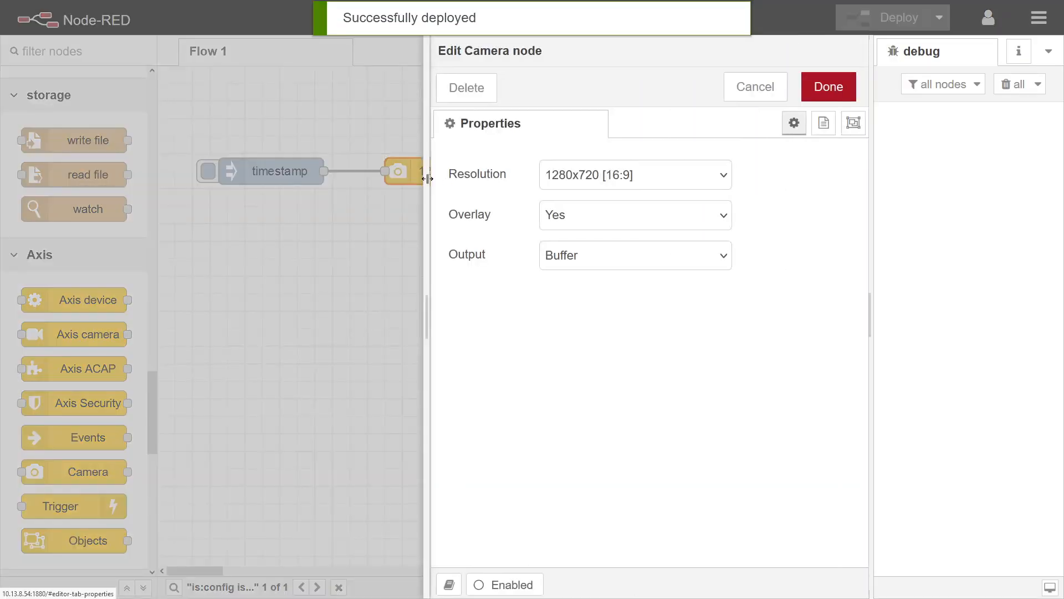
pyautogui.click(634, 175)
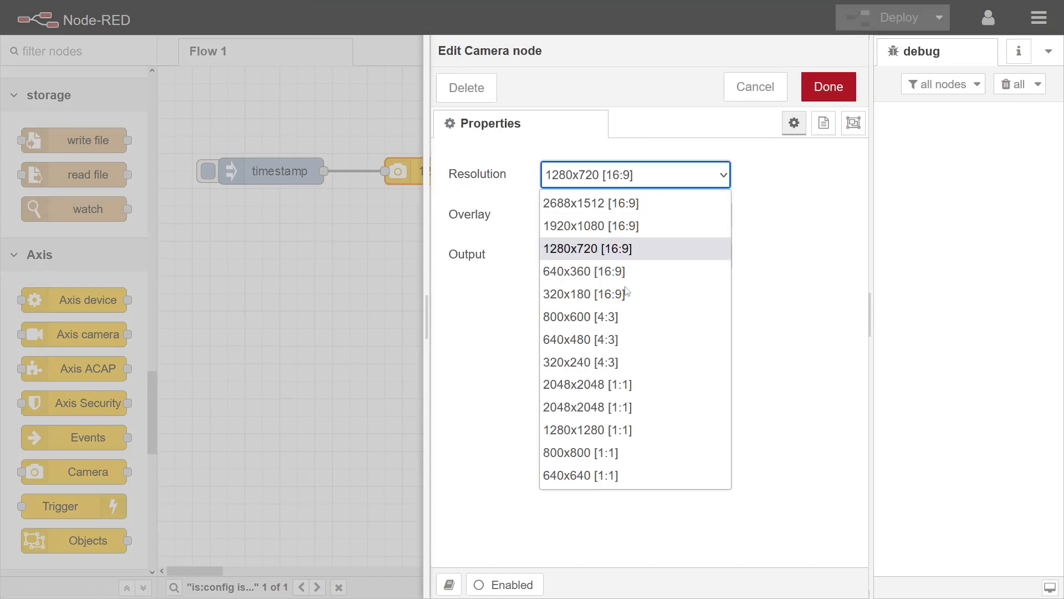
pyautogui.moveTo(583, 271)
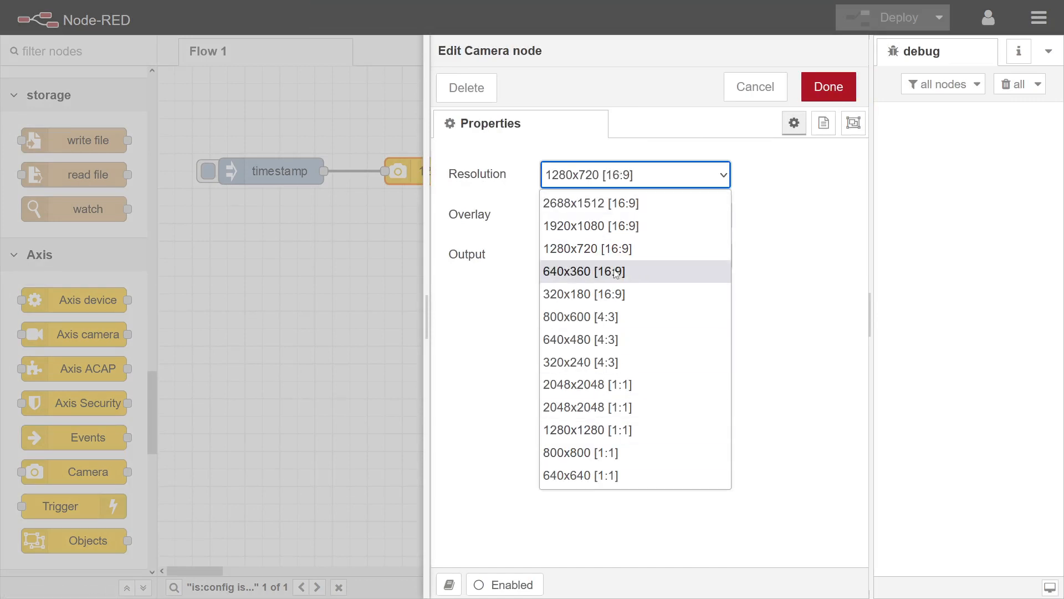
pyautogui.moveTo(601, 227)
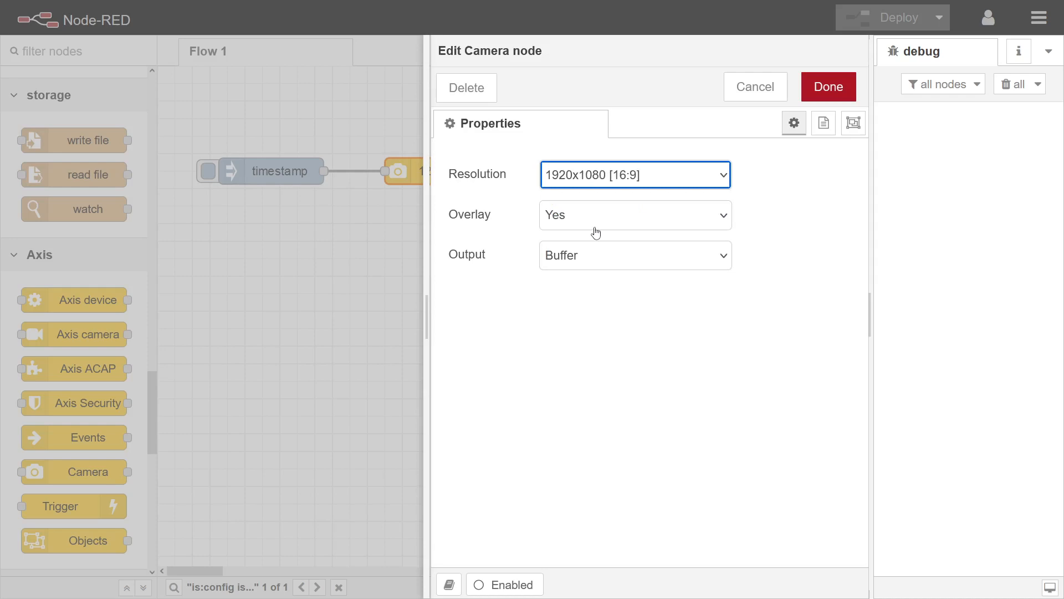
pyautogui.click(827, 87)
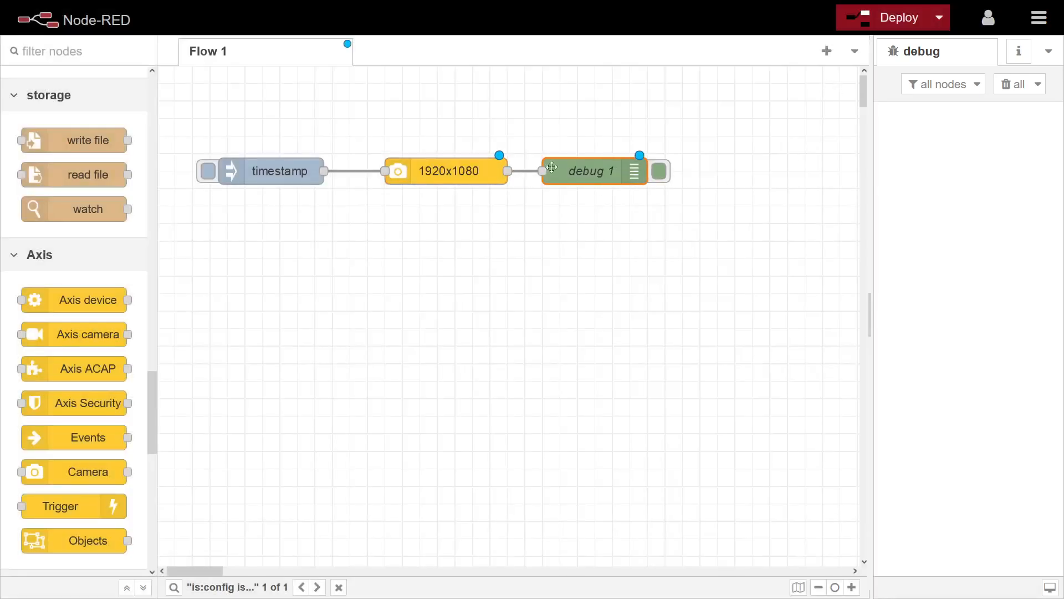
pyautogui.doubleClick(446, 171)
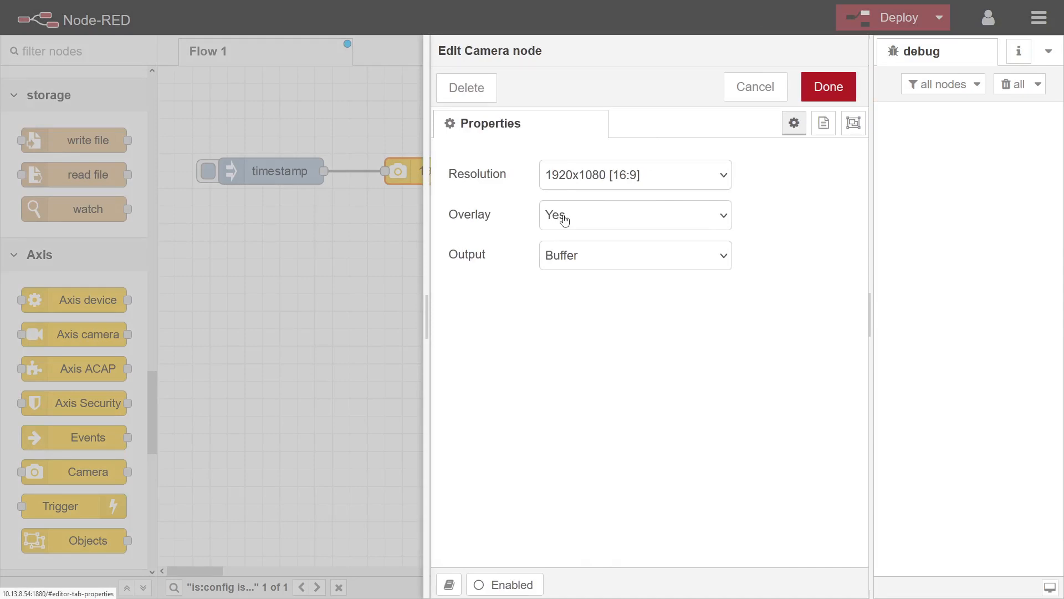
pyautogui.moveTo(574, 266)
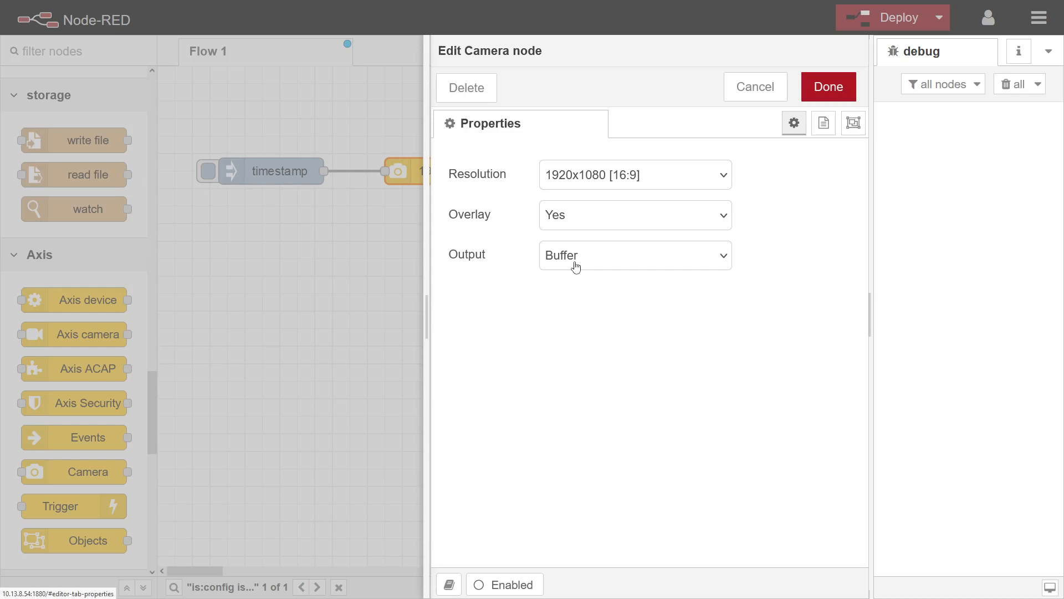
pyautogui.moveTo(643, 157)
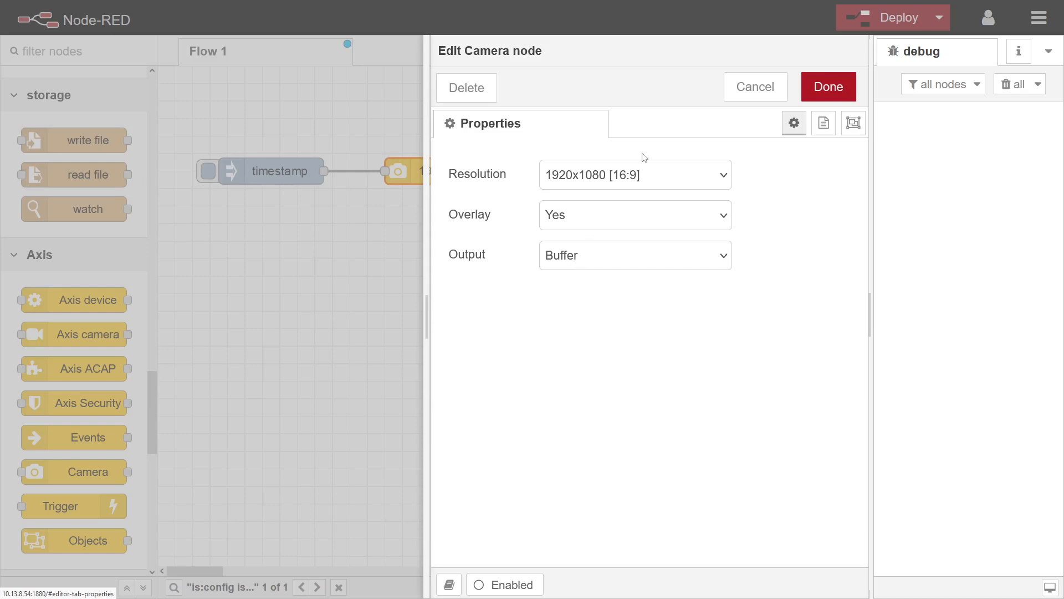
pyautogui.click(827, 87)
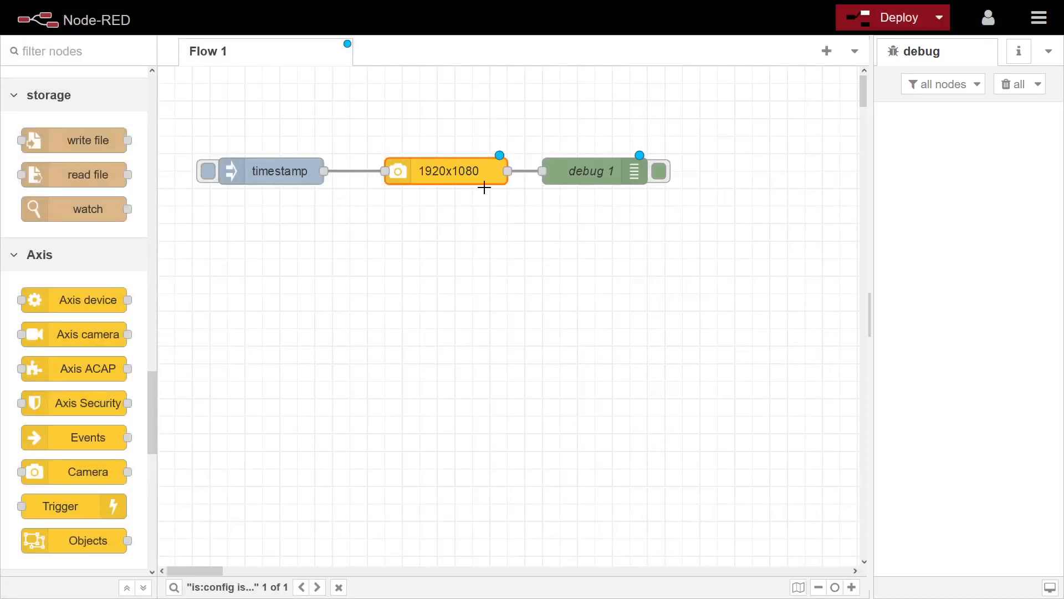
# Step: Quick-add a write file node after the camera by searching 'fil'
pyautogui.click(208, 171)
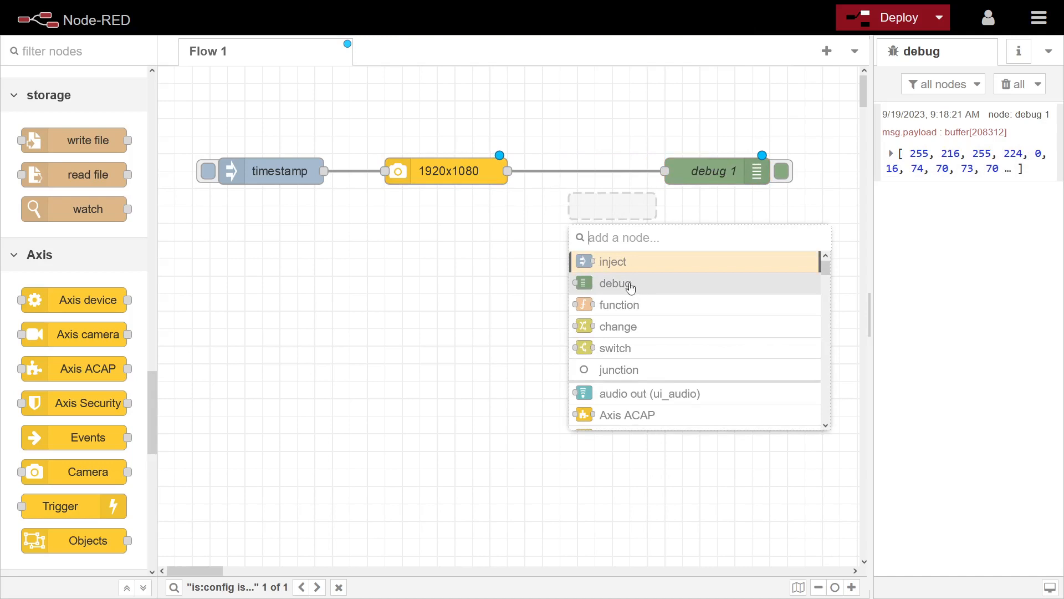
pyautogui.write('fil')
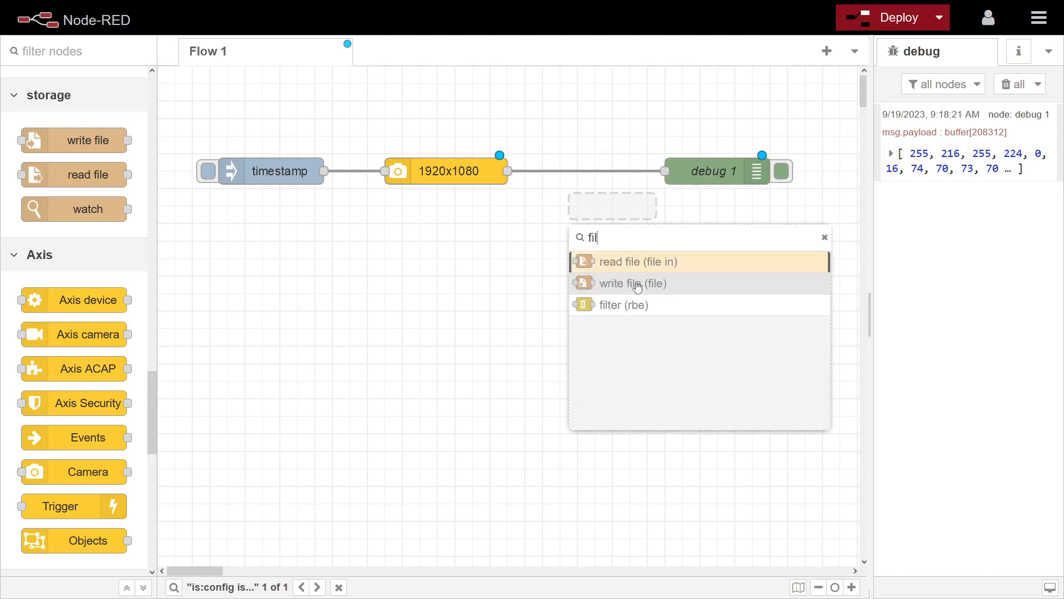
pyautogui.click(633, 283)
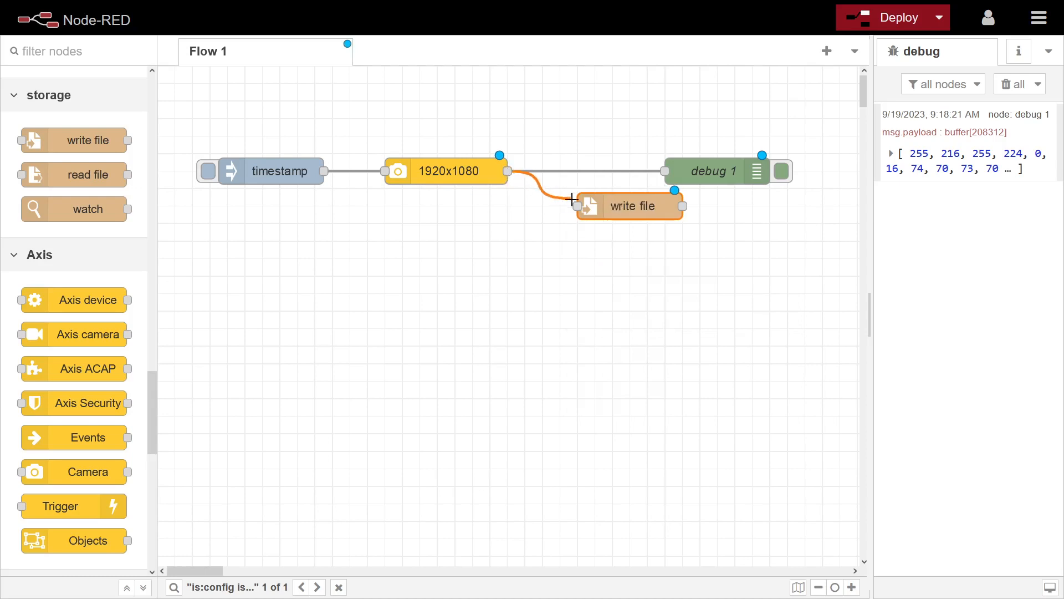
# Step: Set write file to overwrite /var/spool/test.jpeg with Add newline unchecked
pyautogui.doubleClick(629, 205)
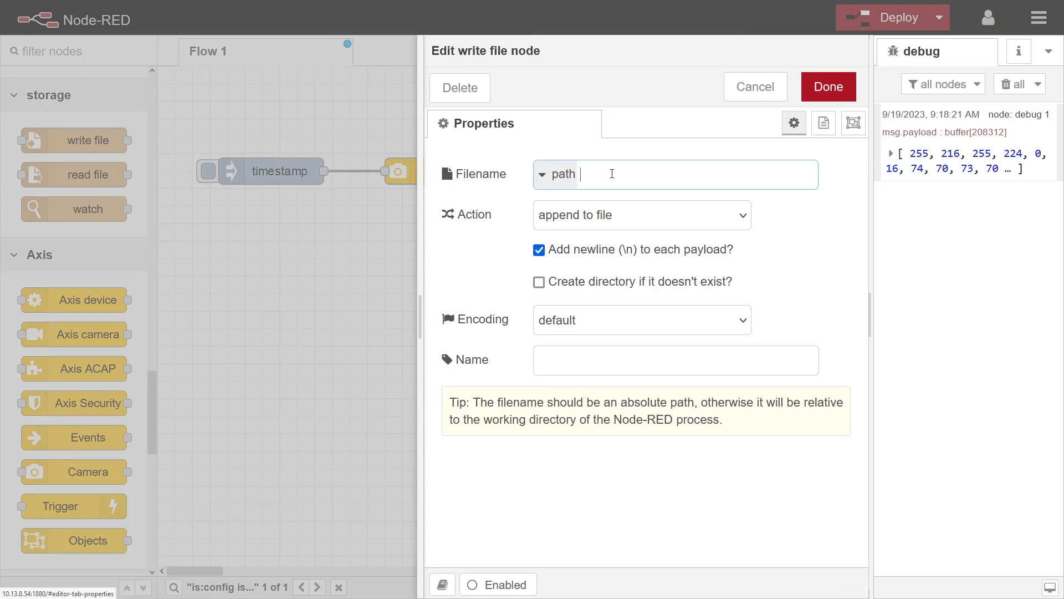
pyautogui.write('/')
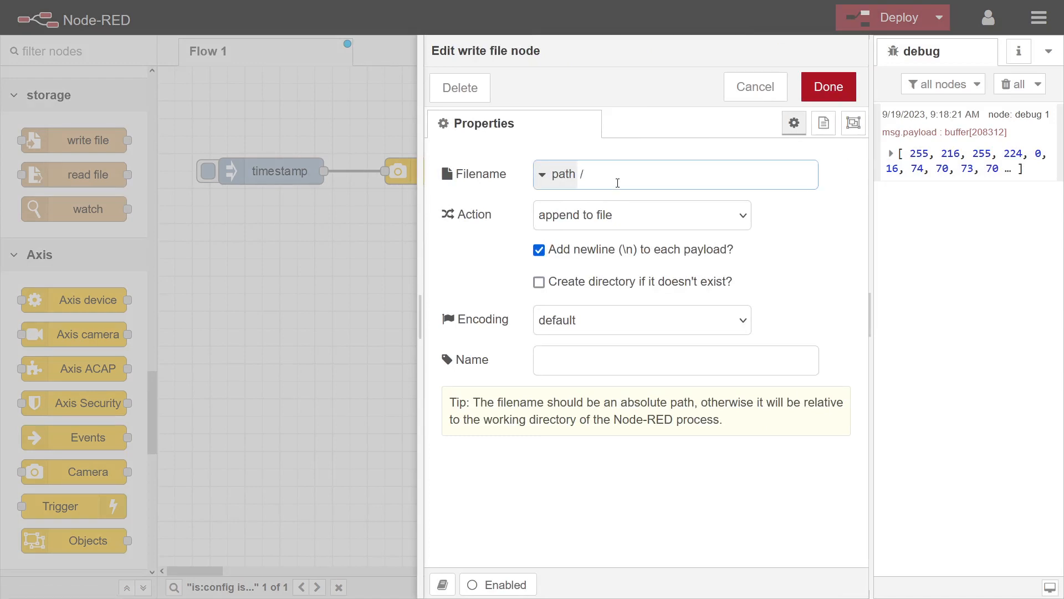
pyautogui.write('/var/s')
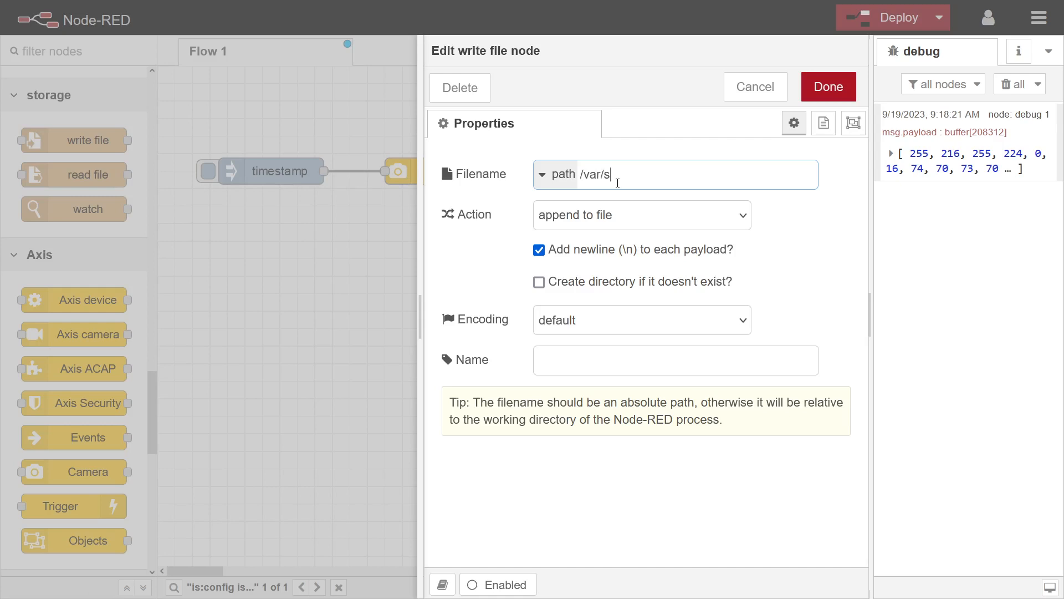
pyautogui.write('pool/')
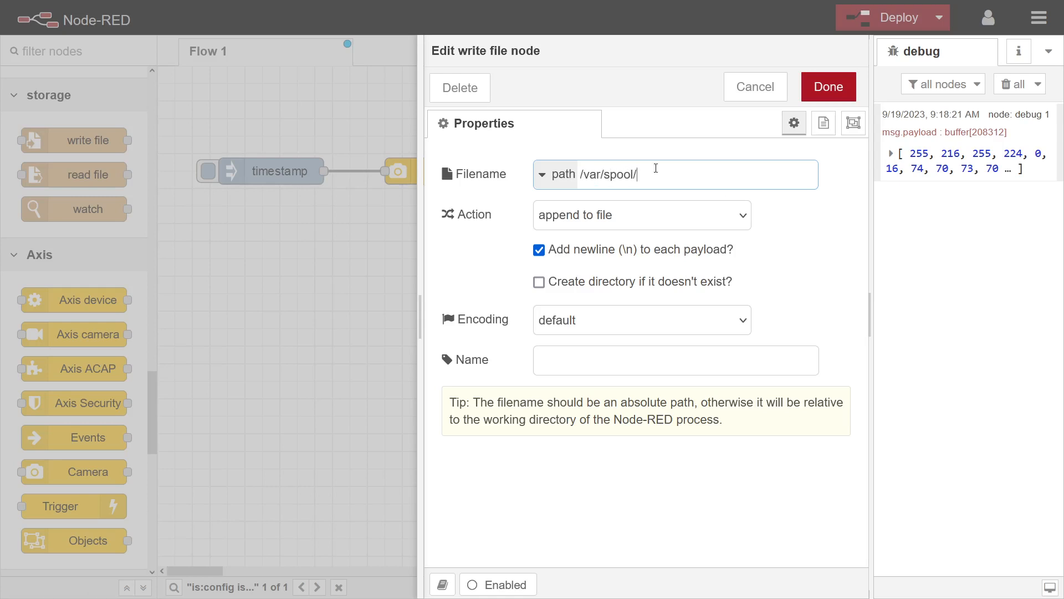
pyautogui.moveTo(599, 216)
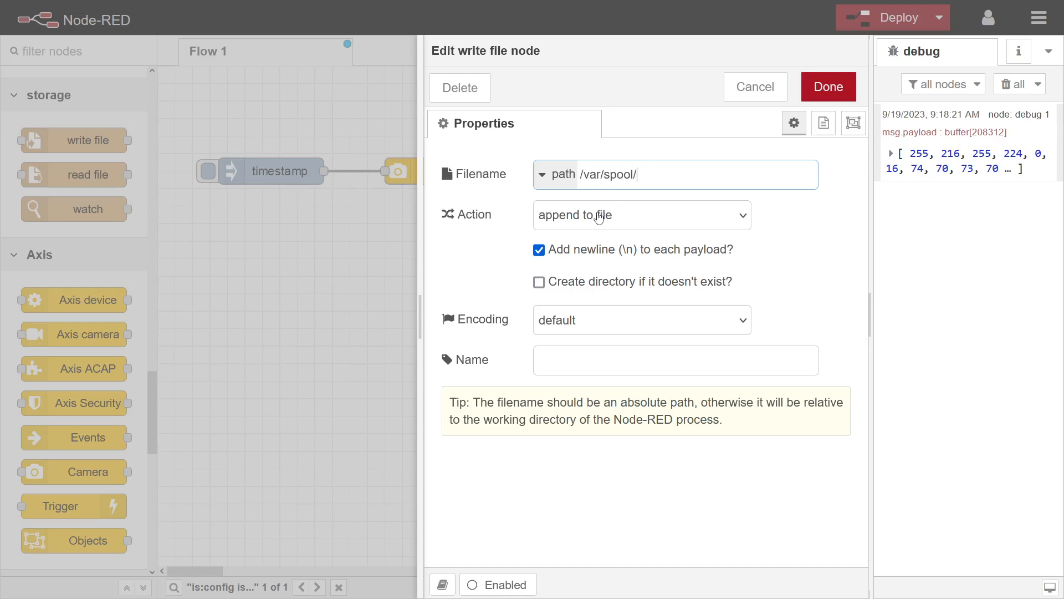
pyautogui.click(641, 214)
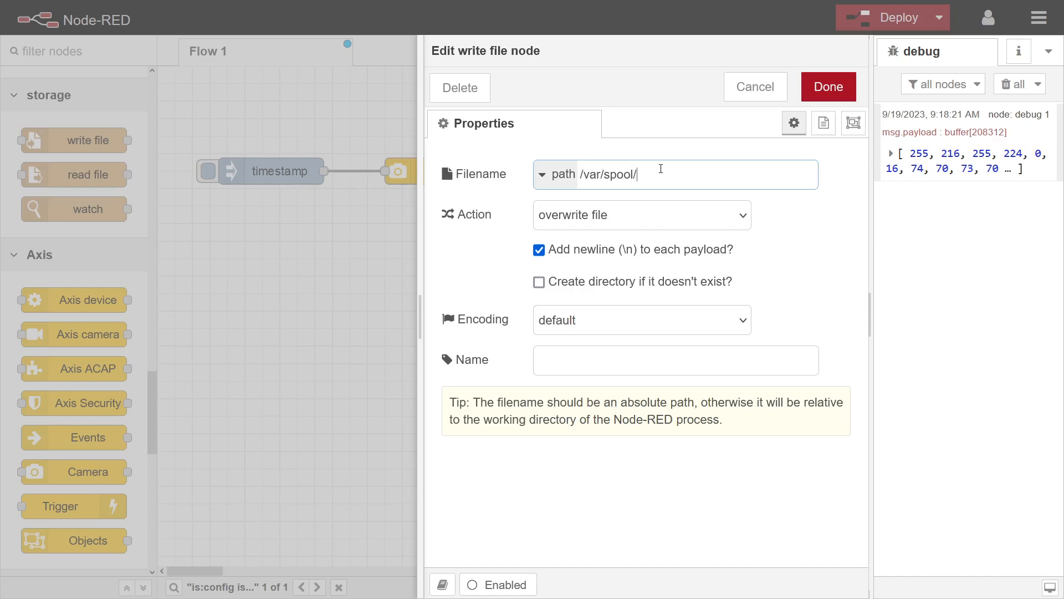
pyautogui.write('test.')
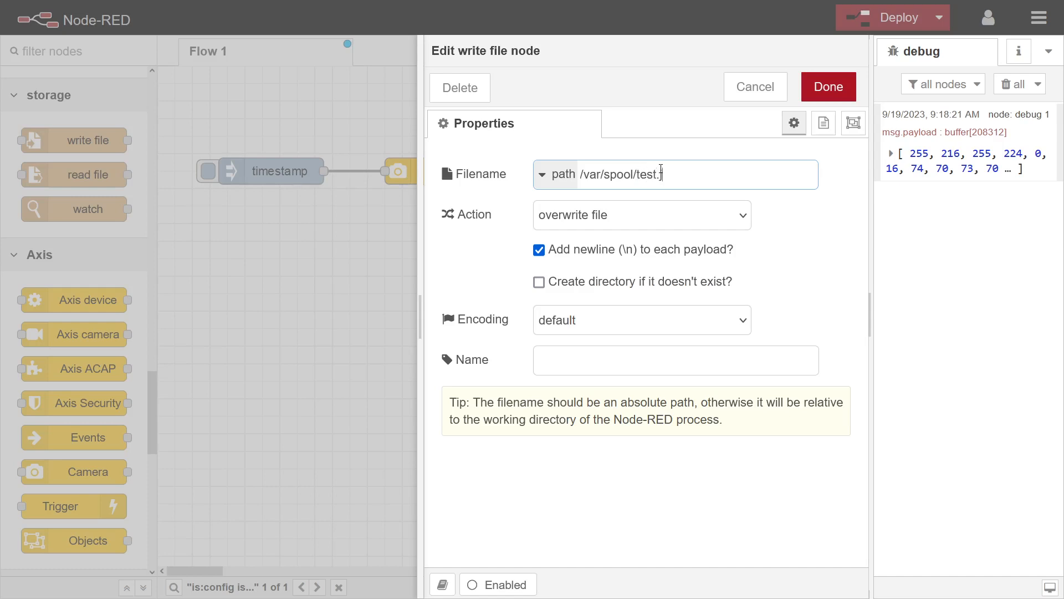
pyautogui.write('jpeg')
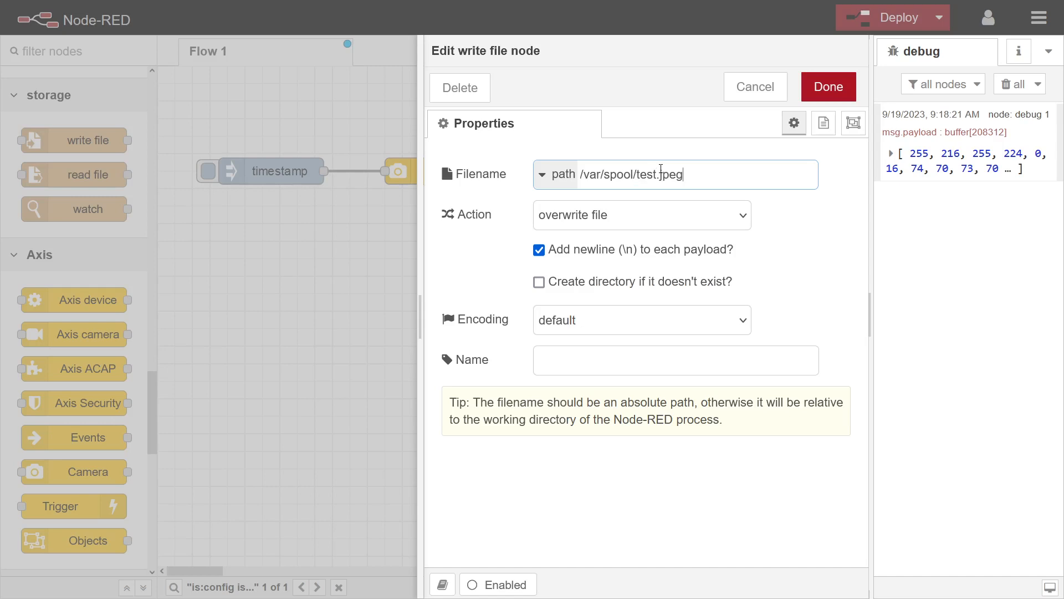
pyautogui.click(539, 249)
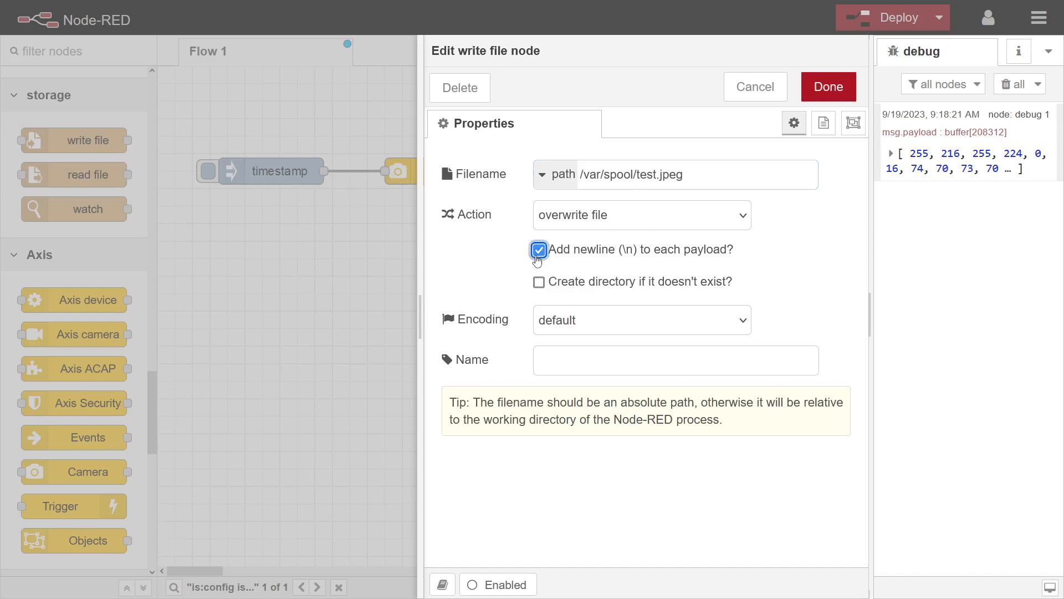
pyautogui.click(538, 250)
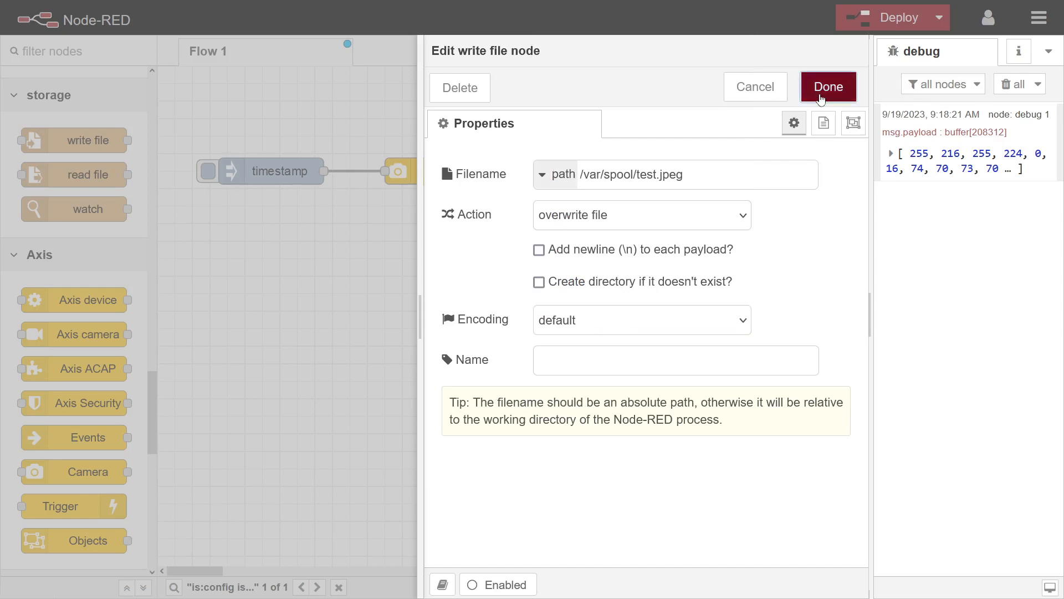
pyautogui.click(826, 87)
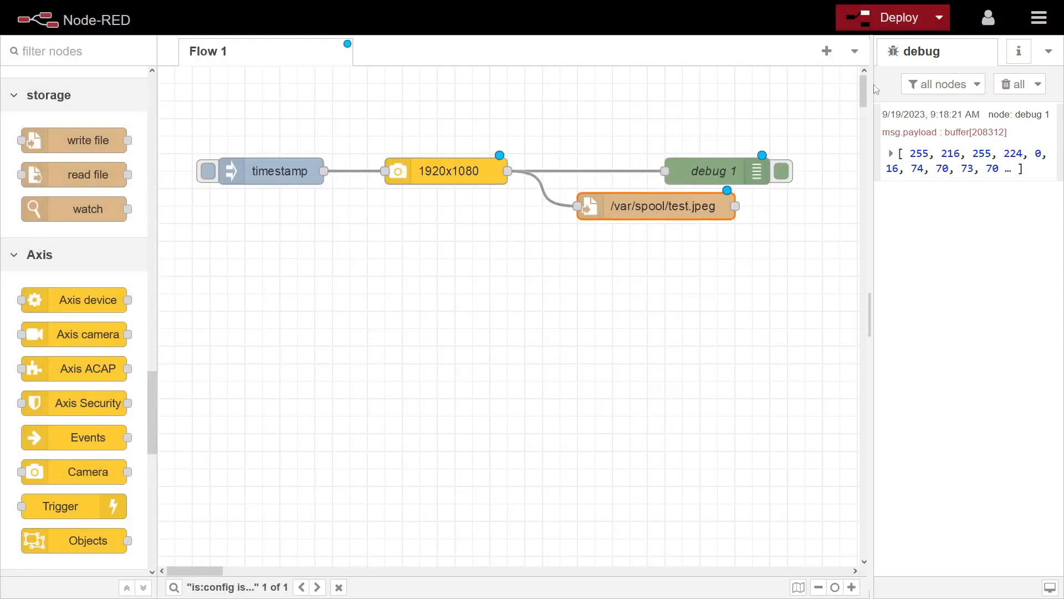
pyautogui.moveTo(692, 215)
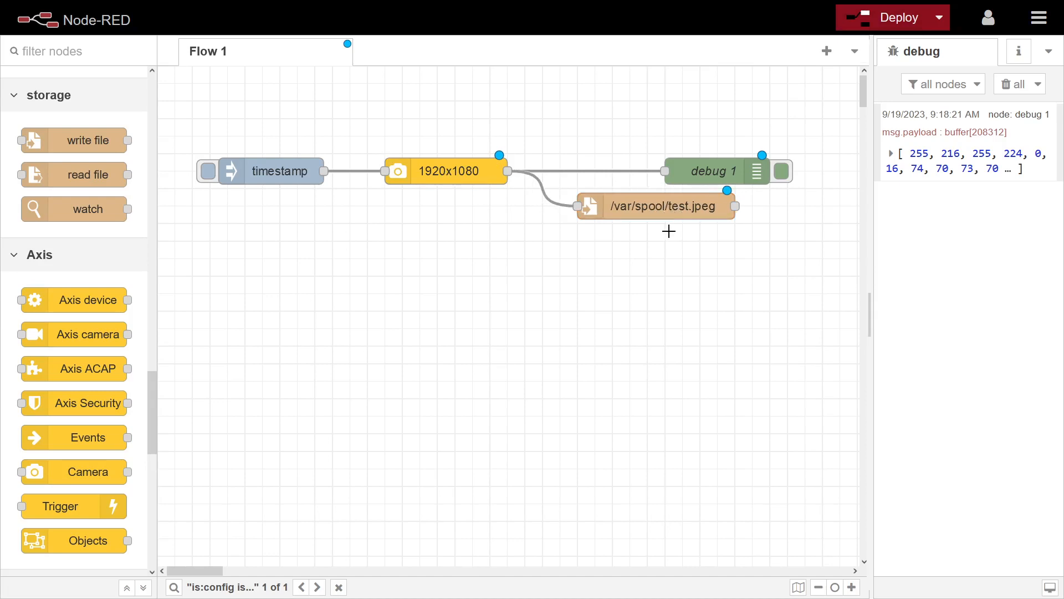
# Step: Select the /var/spool/test.jpeg write file node and delete it
pyautogui.click(655, 206)
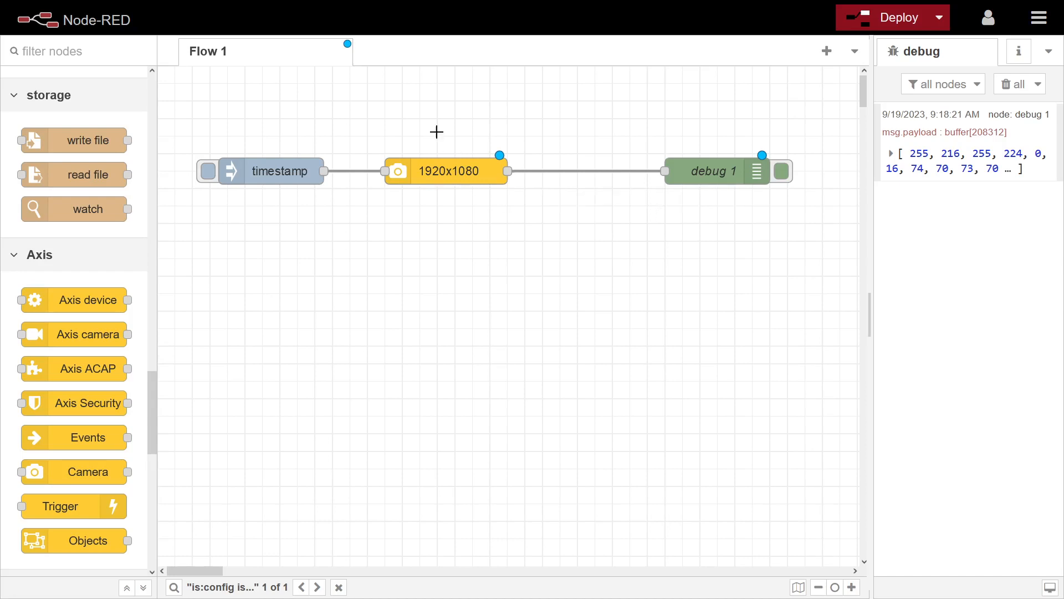
pyautogui.moveTo(604, 205)
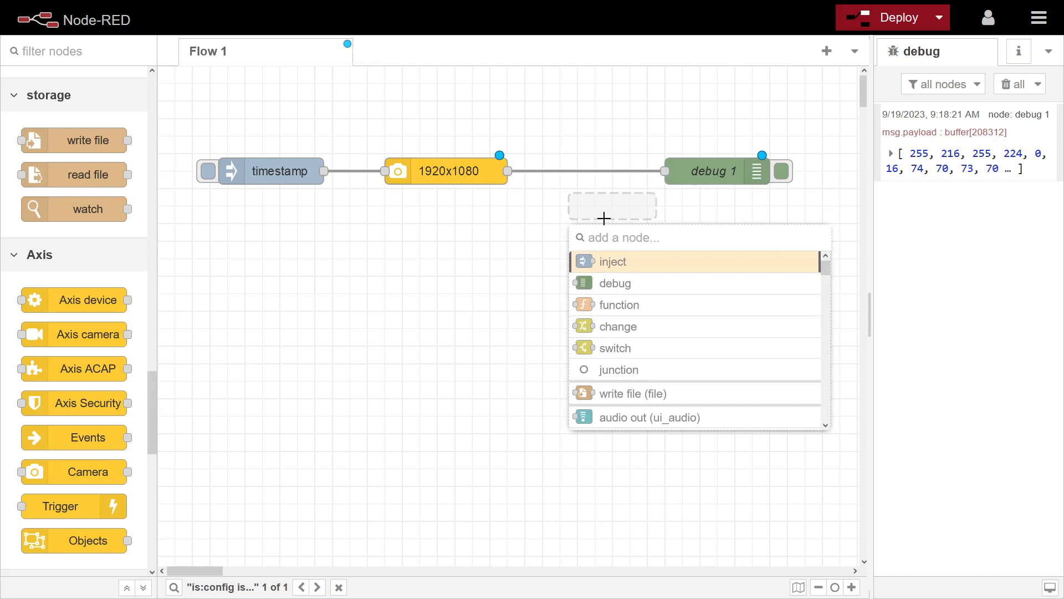
pyautogui.write('http')
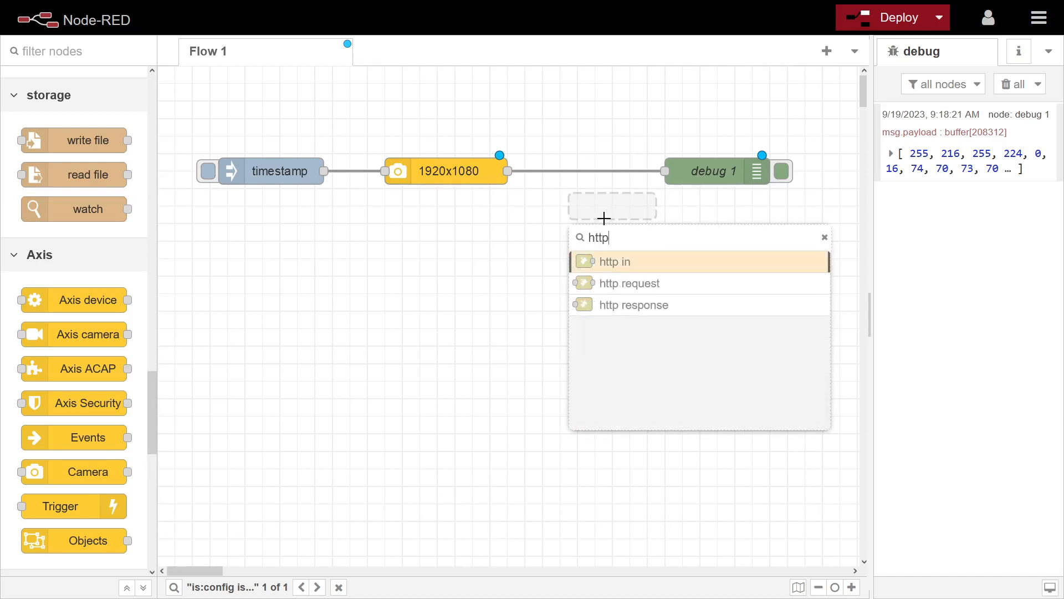
pyautogui.click(628, 283)
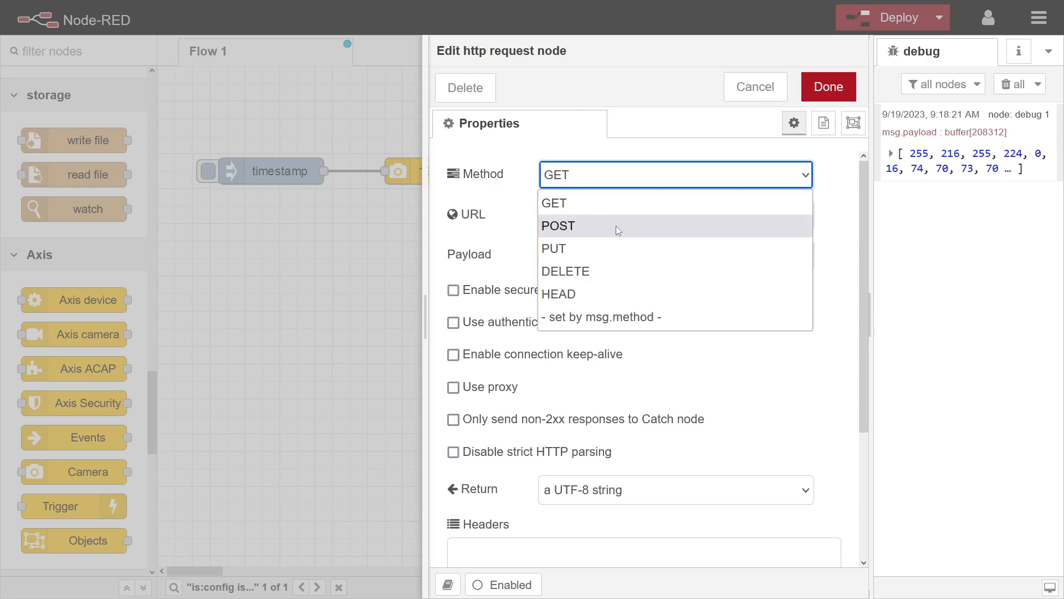
pyautogui.click(557, 226)
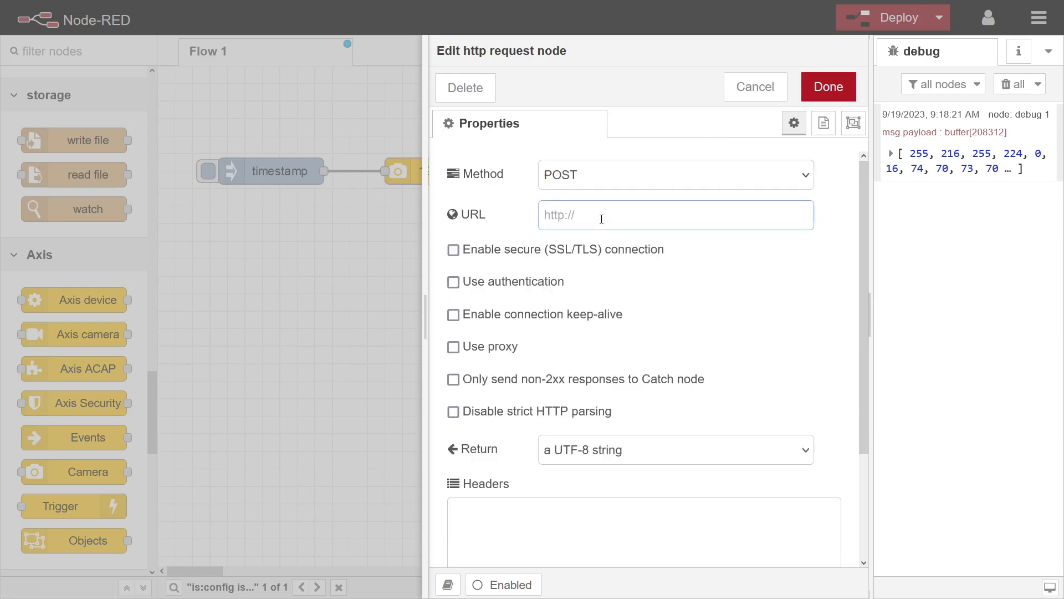
pyautogui.write('http')
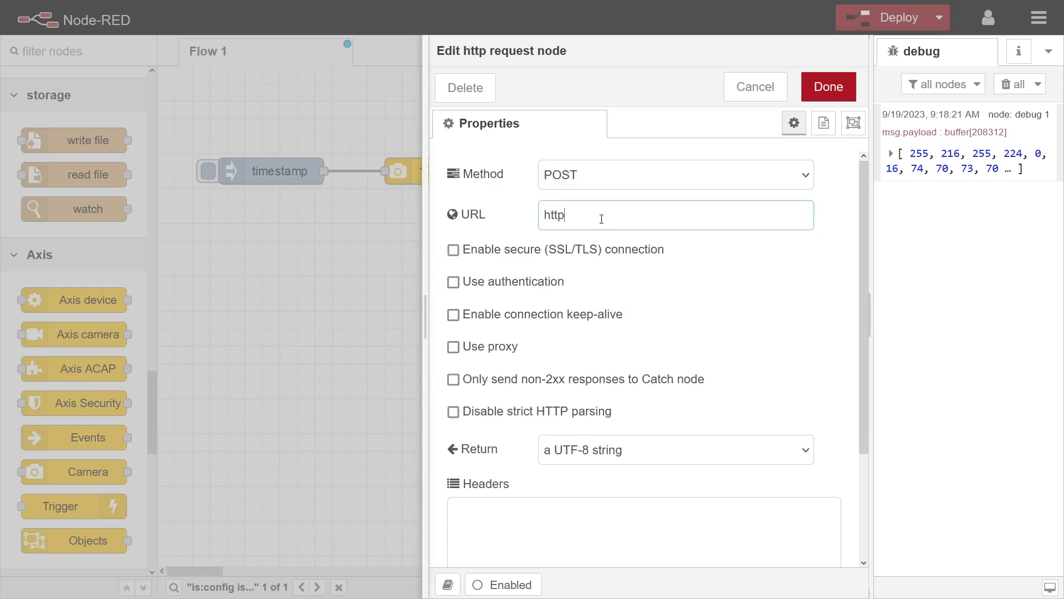
pyautogui.write('://')
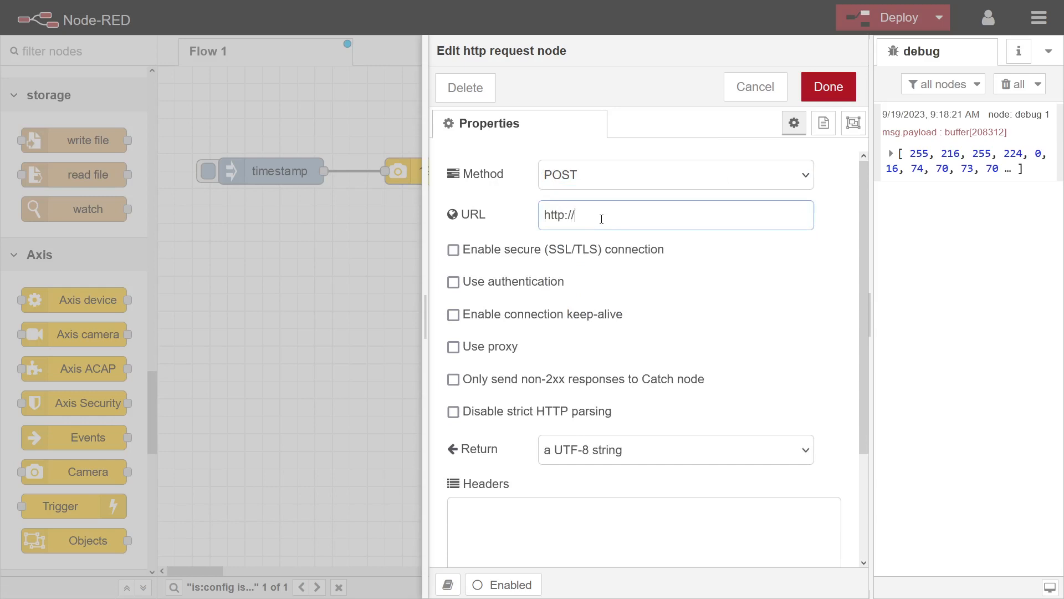
pyautogui.write('kjsdlkj')
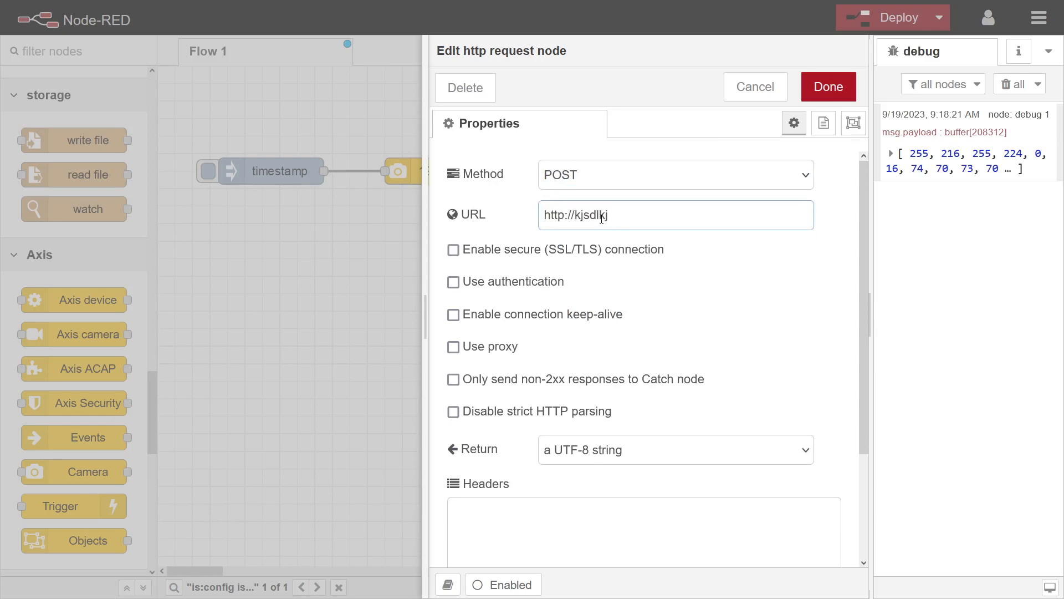
pyautogui.write('.com')
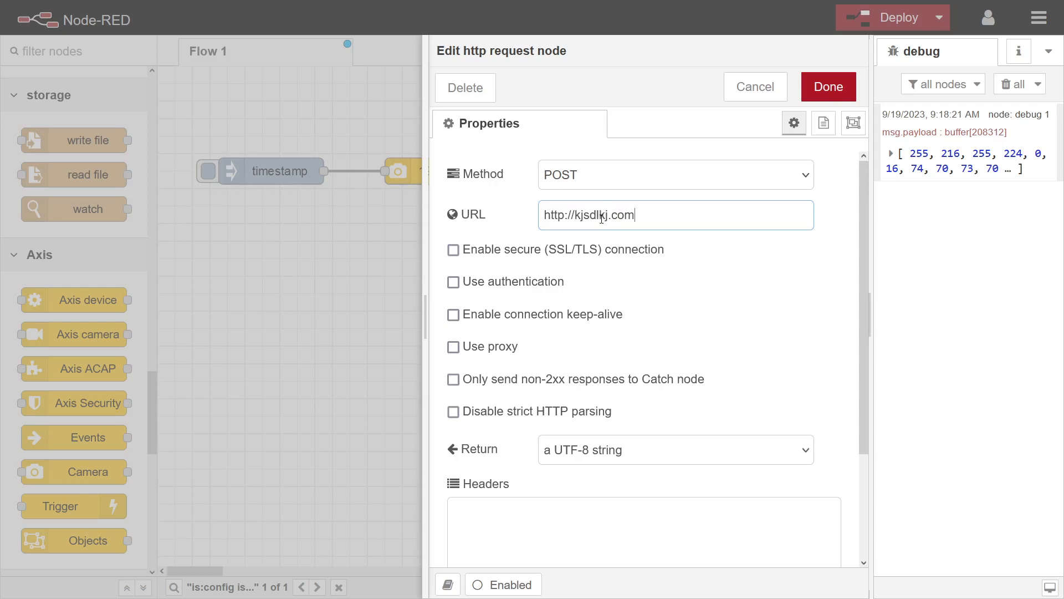
pyautogui.click(827, 87)
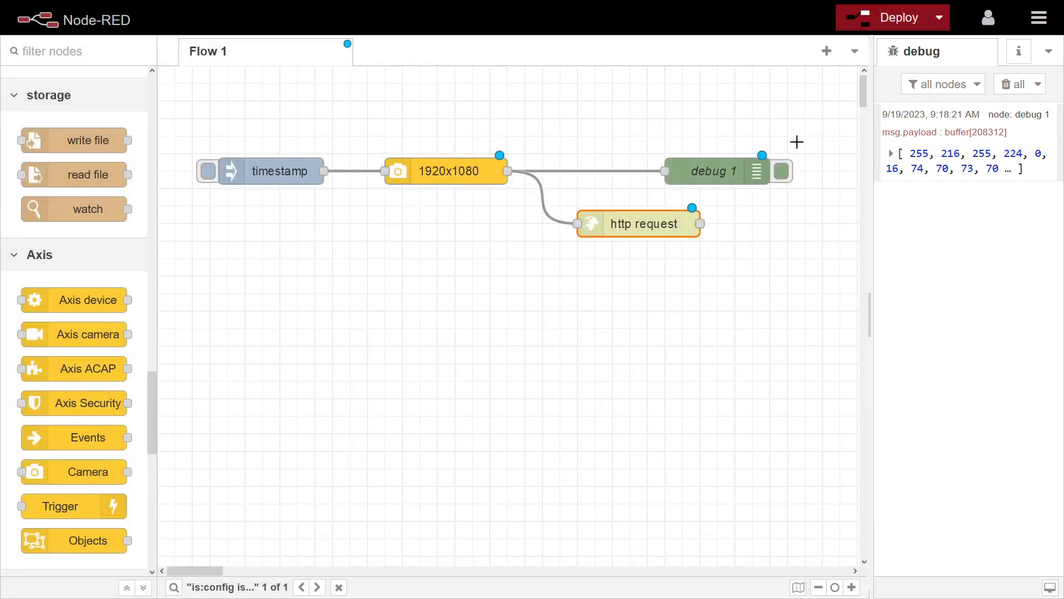
# Step: Deploy and trigger the flow, get ENOTFOUND, then delete the http request node
pyautogui.click(892, 18)
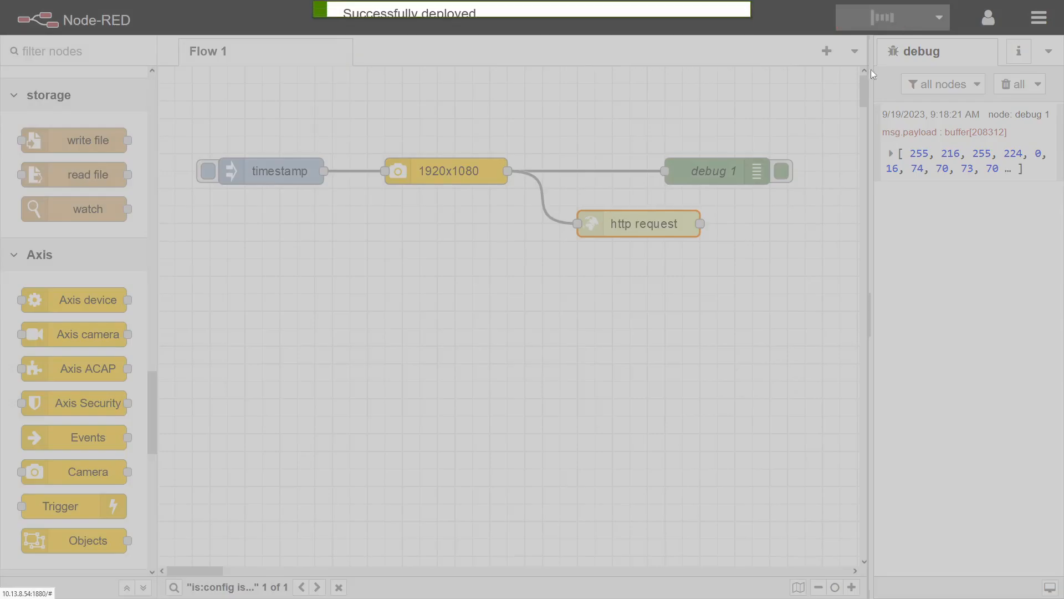
pyautogui.click(208, 170)
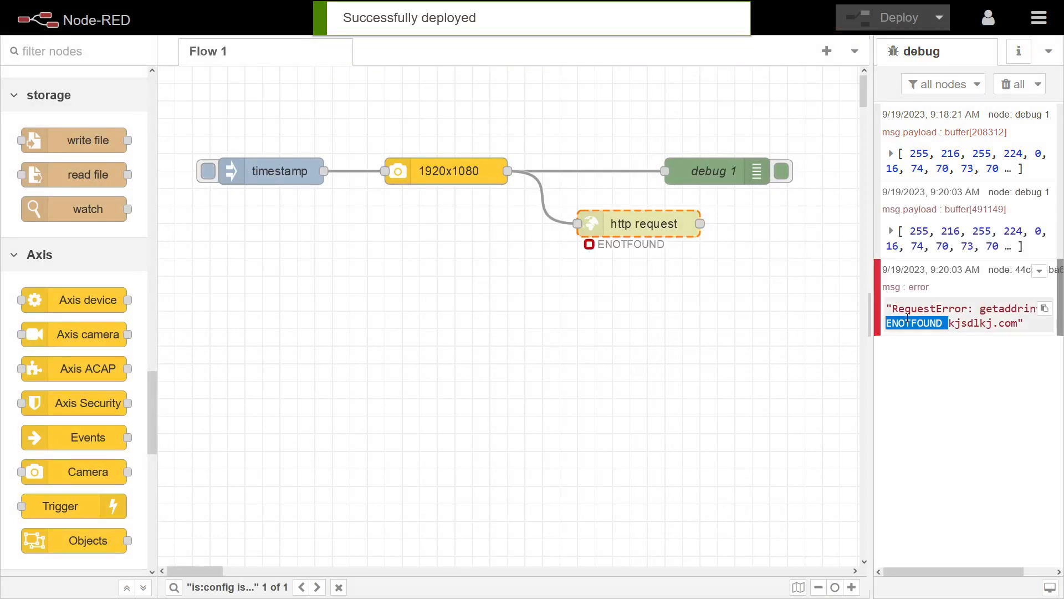
pyautogui.doubleClick(639, 223)
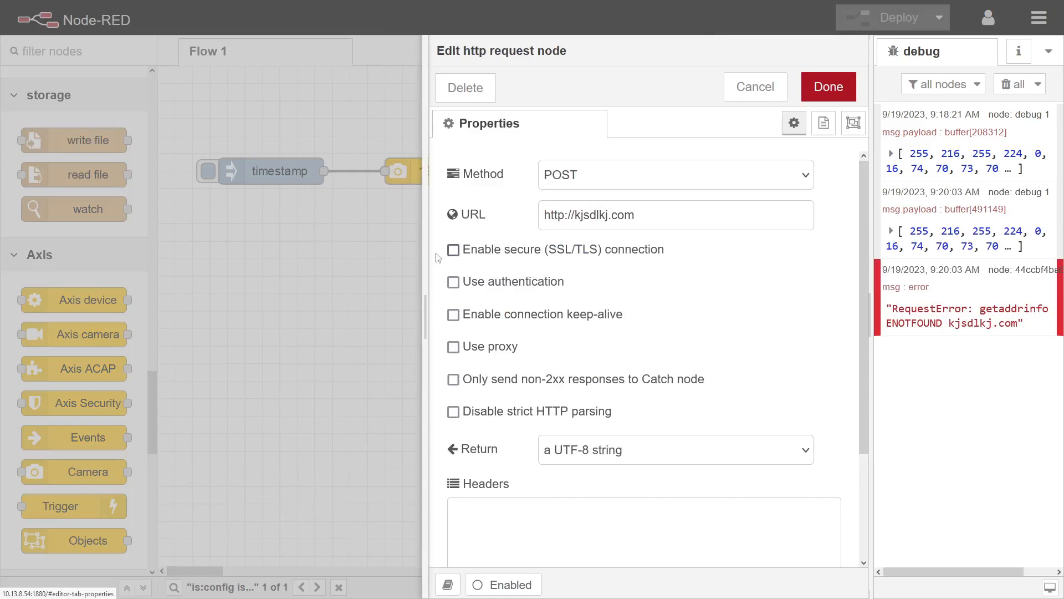
pyautogui.click(828, 87)
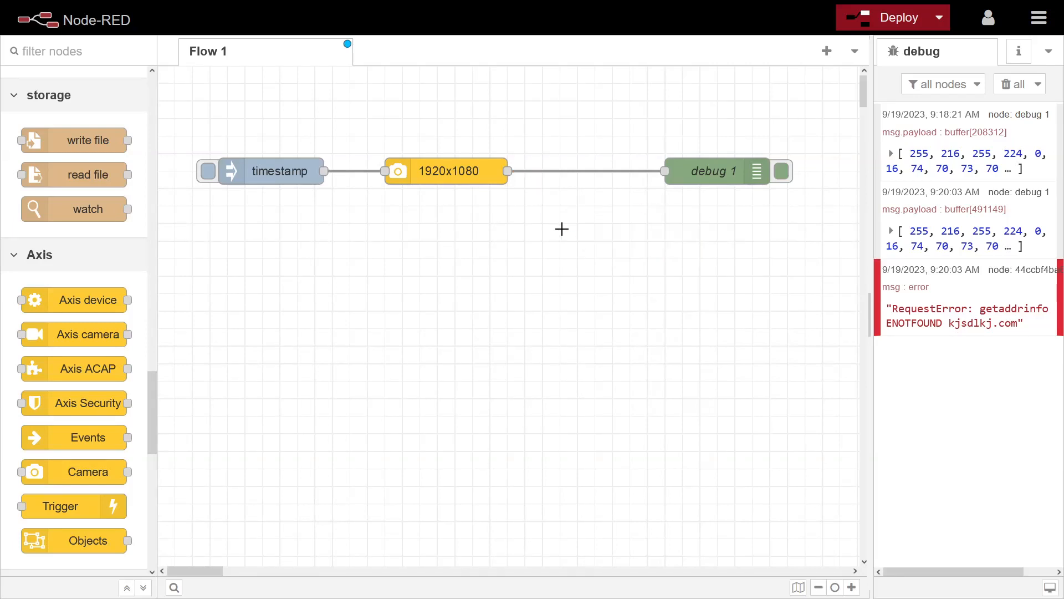
pyautogui.moveTo(555, 211)
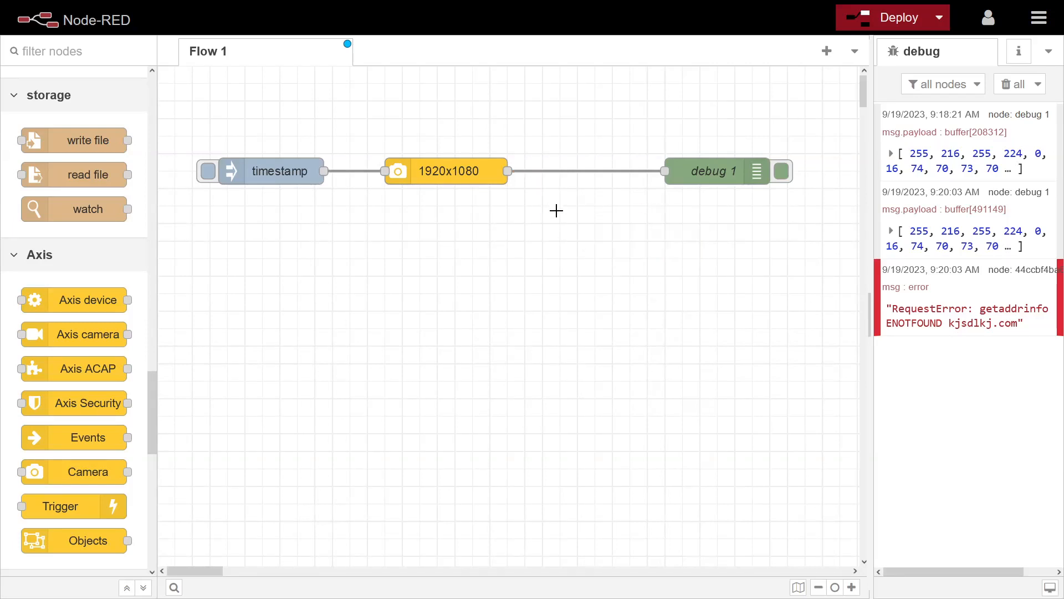
pyautogui.moveTo(539, 195)
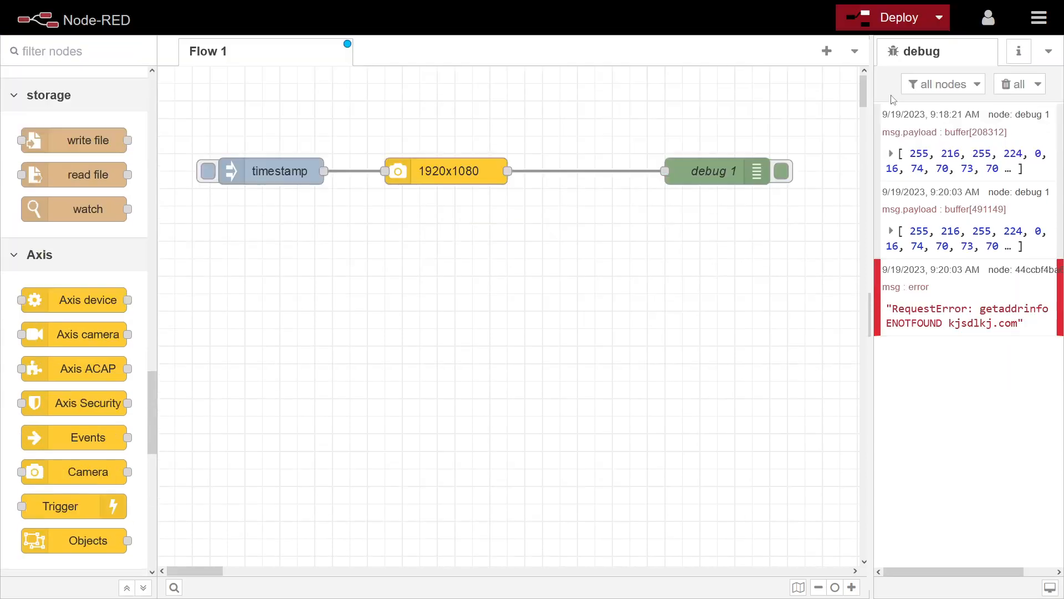
# Step: Deploy the flow and install node-red-contrib-image-tools from the palette manager
pyautogui.click(1040, 17)
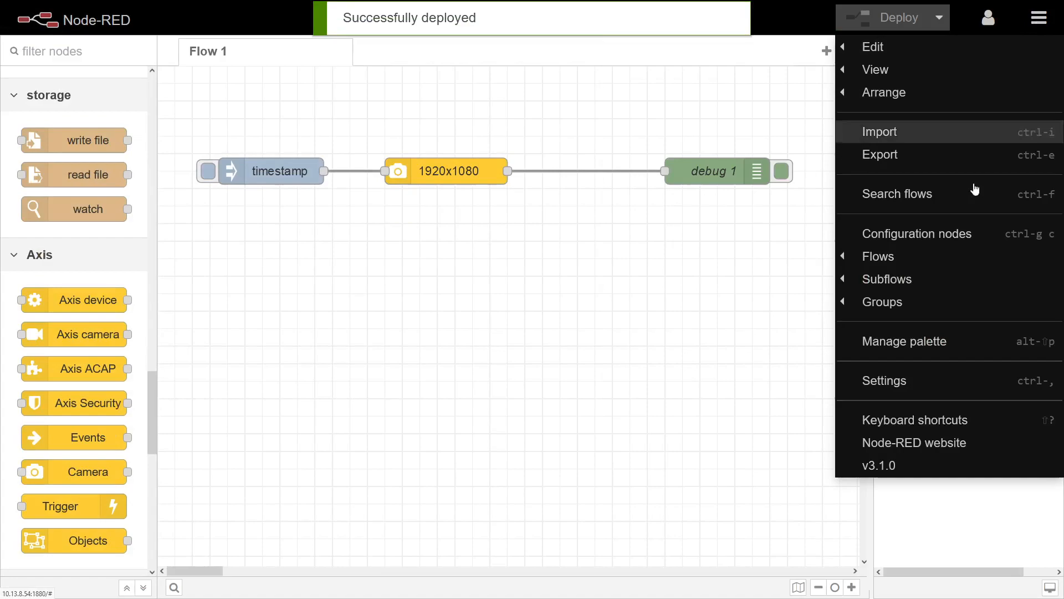
pyautogui.click(903, 341)
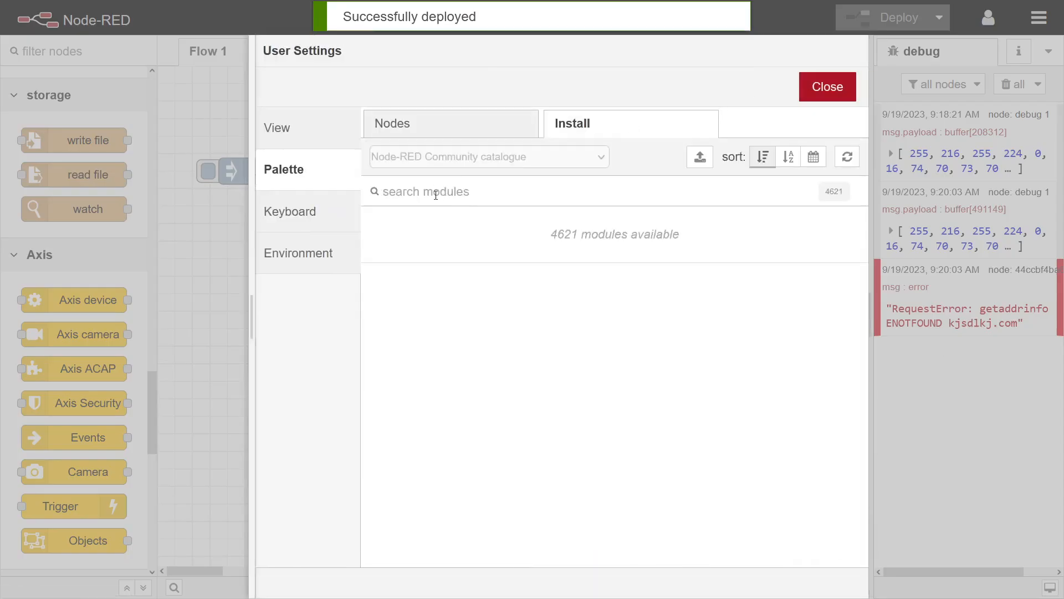
pyautogui.write('image')
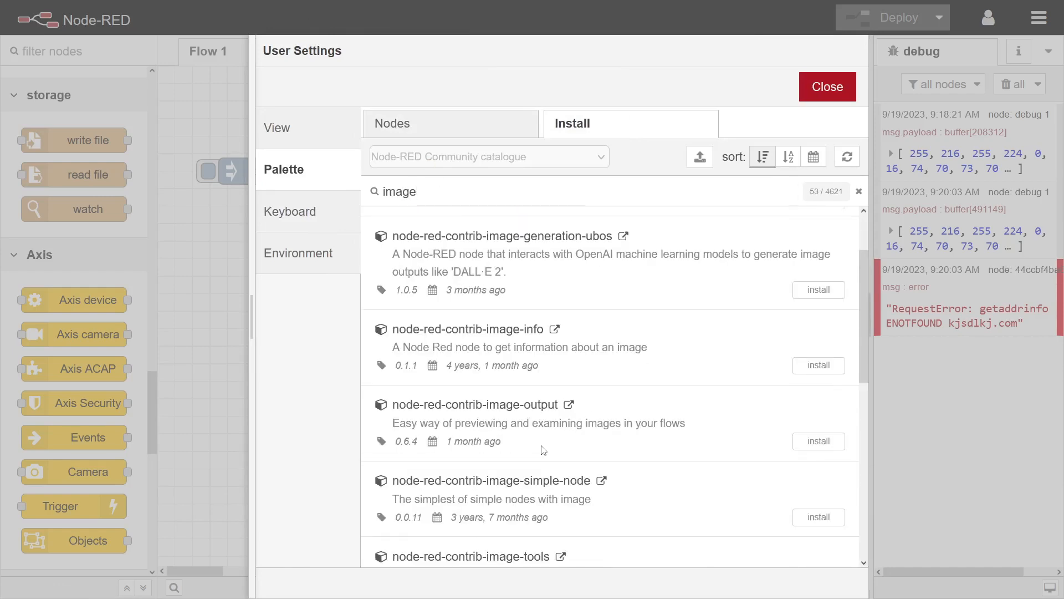
pyautogui.scroll(-3)
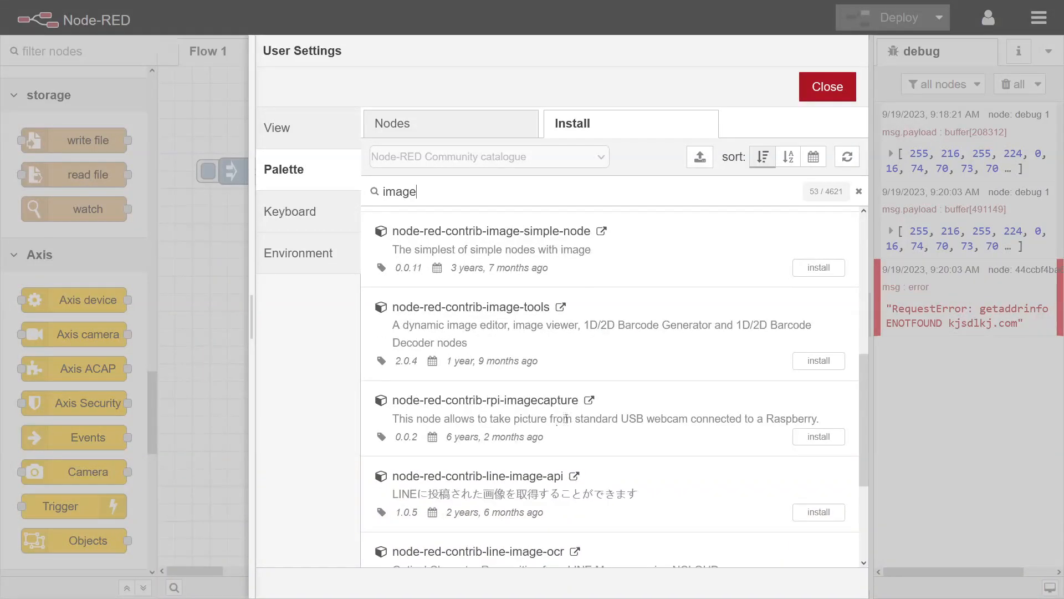
pyautogui.click(818, 361)
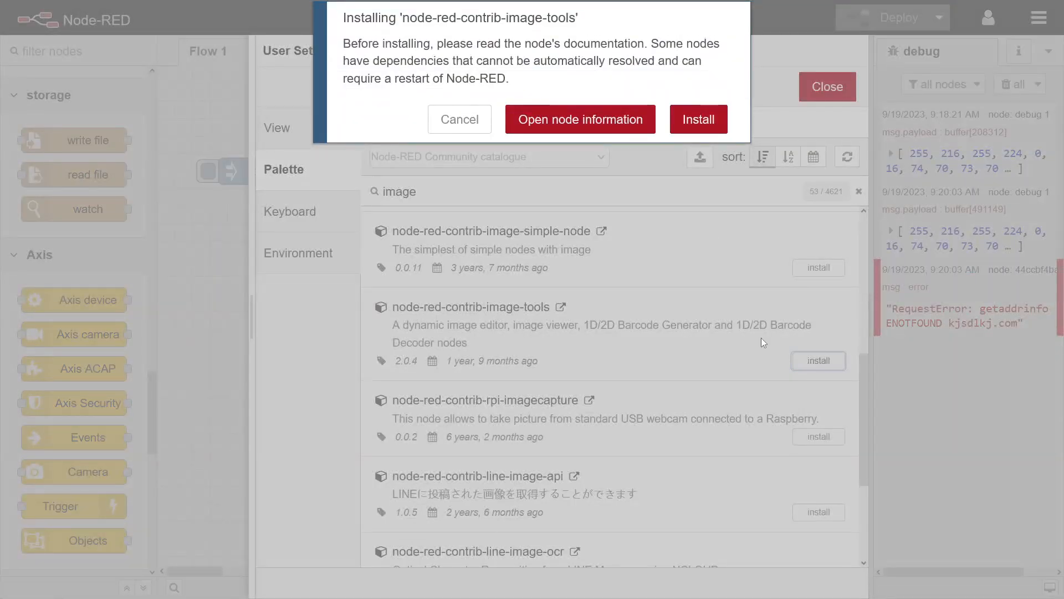
pyautogui.click(697, 118)
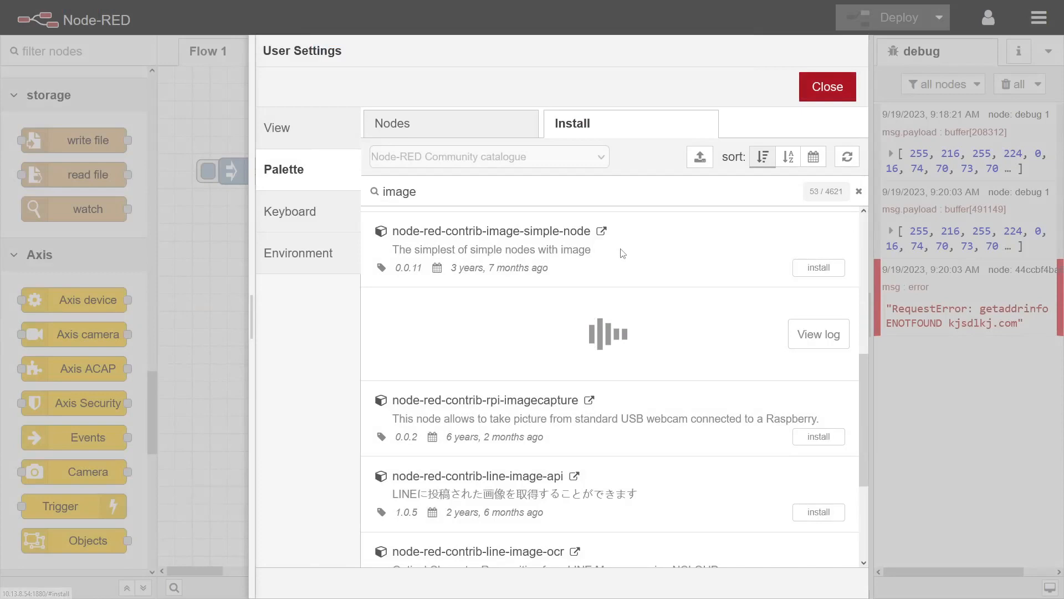
pyautogui.moveTo(638, 324)
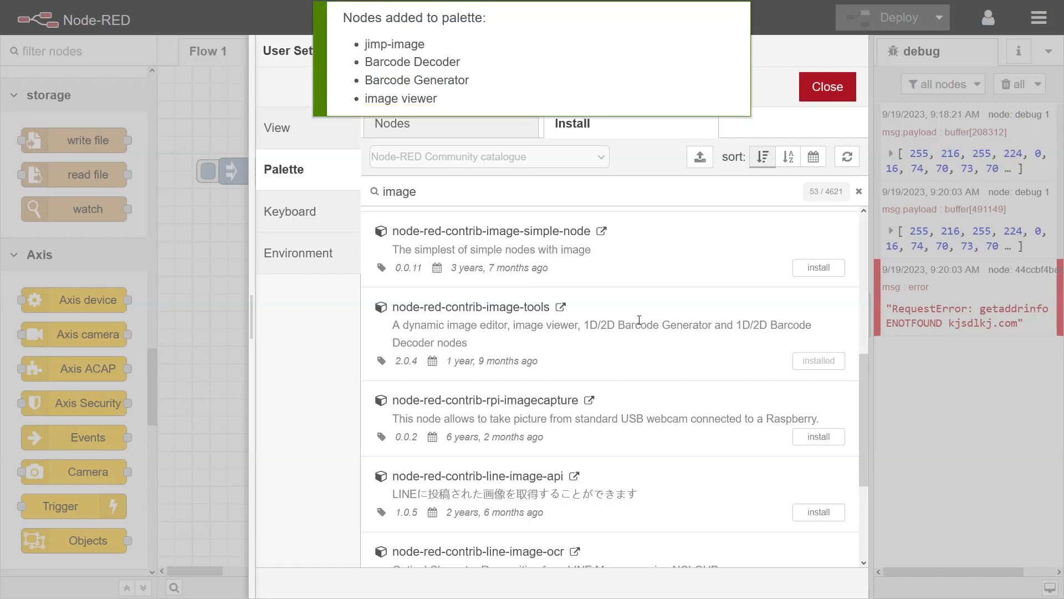
pyautogui.moveTo(532, 96)
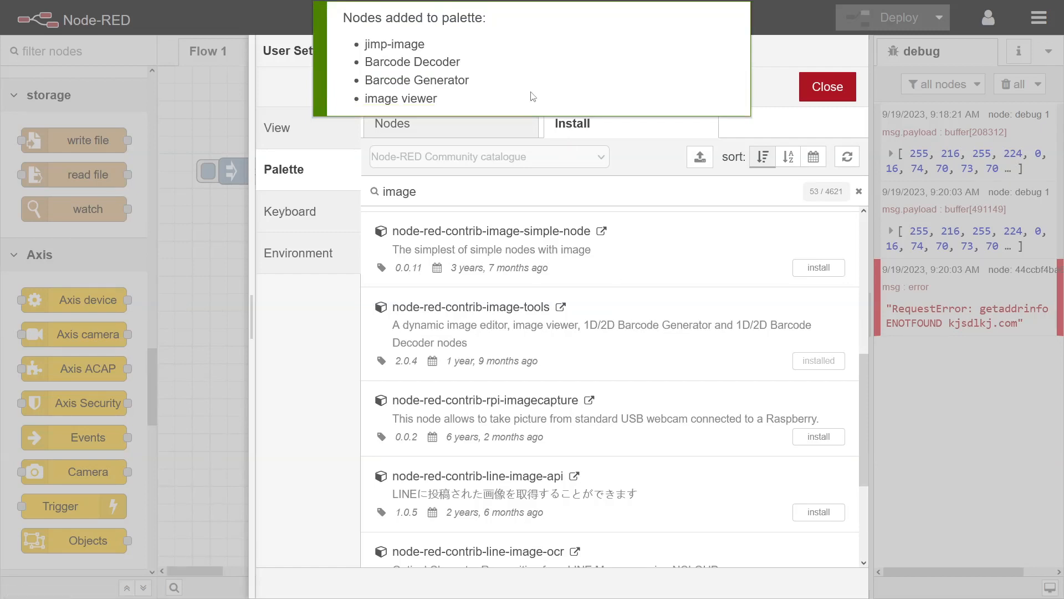
pyautogui.click(826, 87)
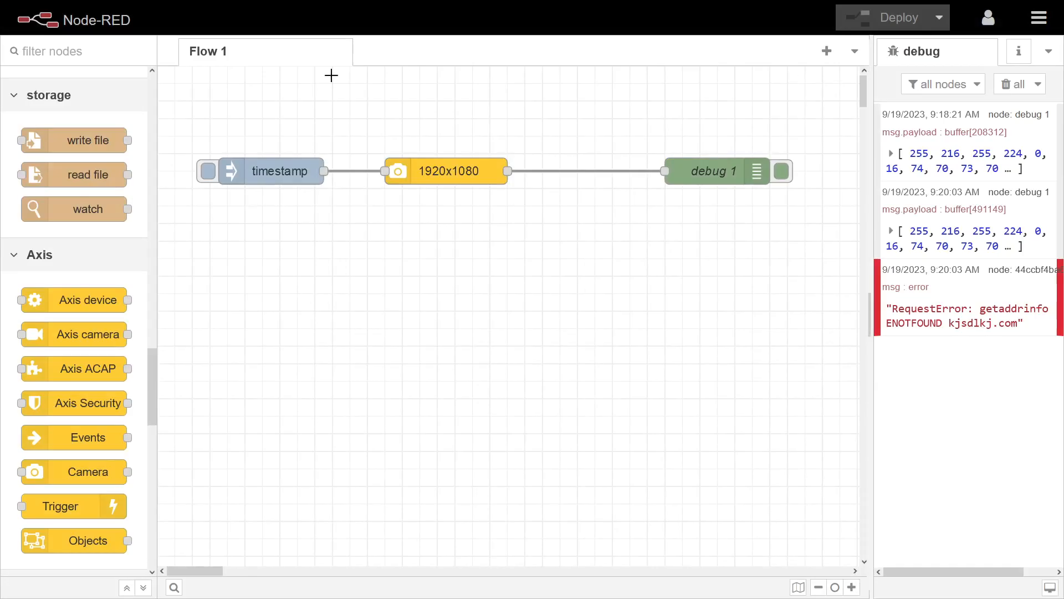
pyautogui.moveTo(75, 140)
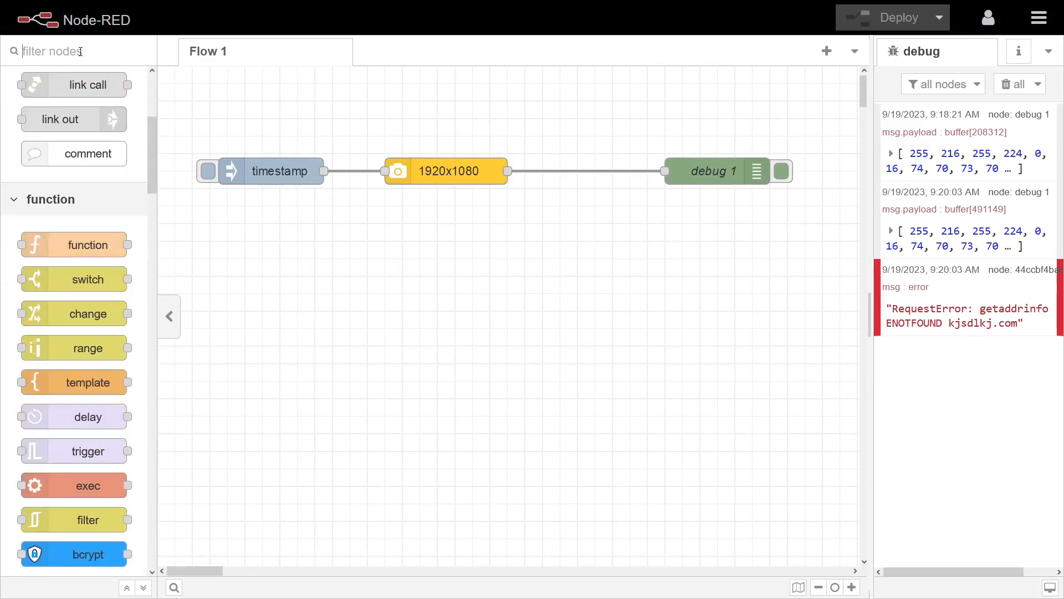
# Step: Place an image viewer node below debug 1 and confirm its default settings
pyautogui.write('imag')
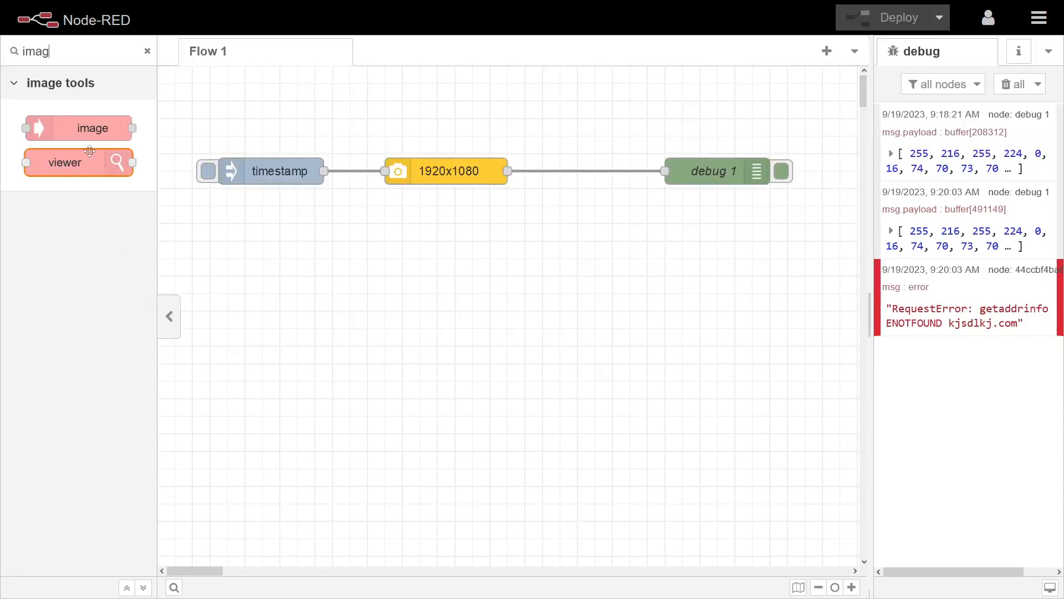
pyautogui.moveTo(78, 162); pyautogui.dragTo(638, 224)
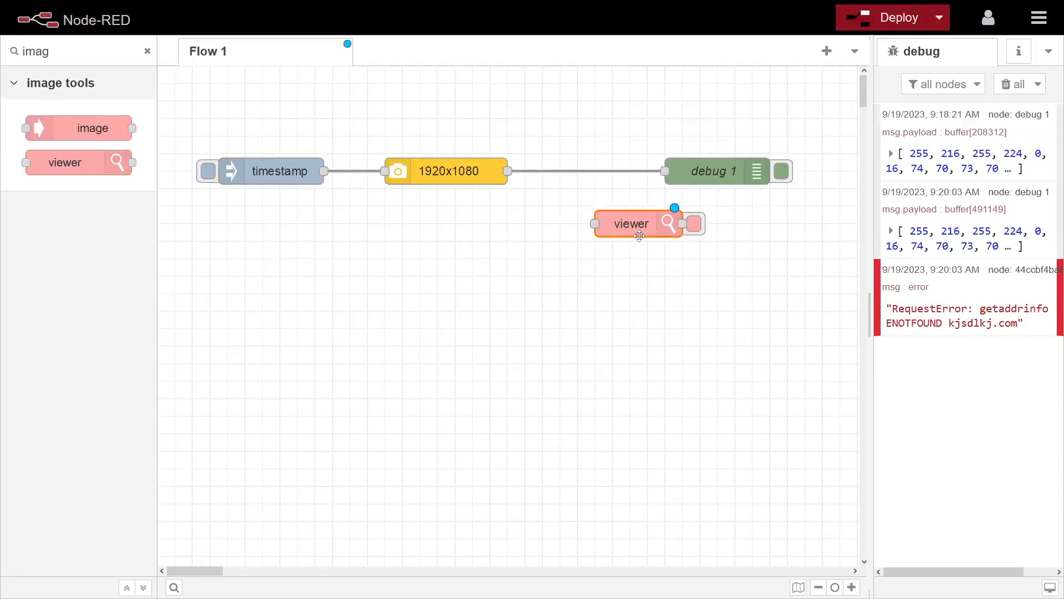
pyautogui.moveTo(638, 234); pyautogui.dragTo(620, 224)
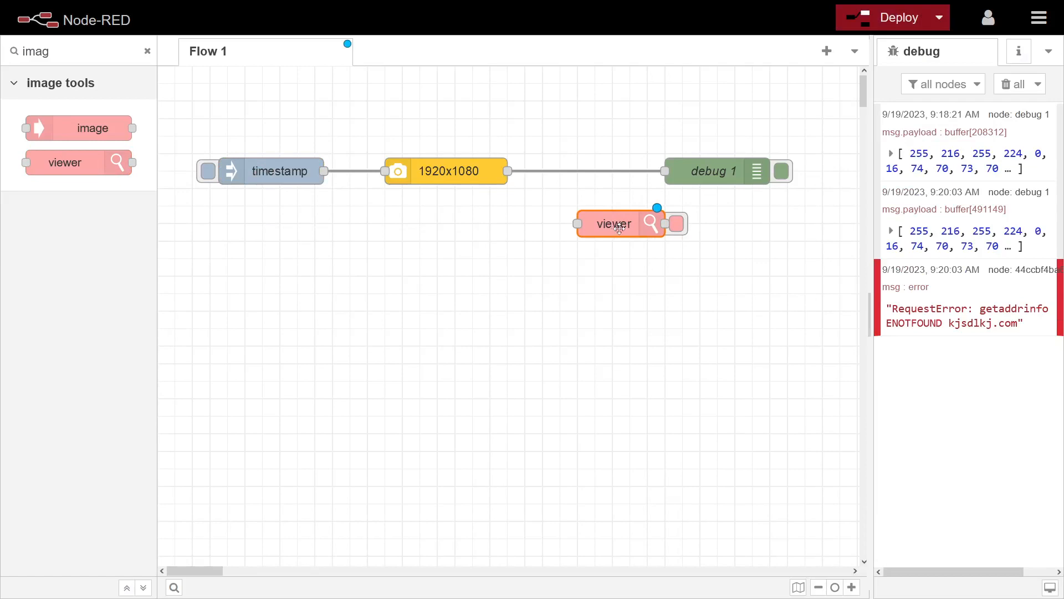
pyautogui.doubleClick(613, 224)
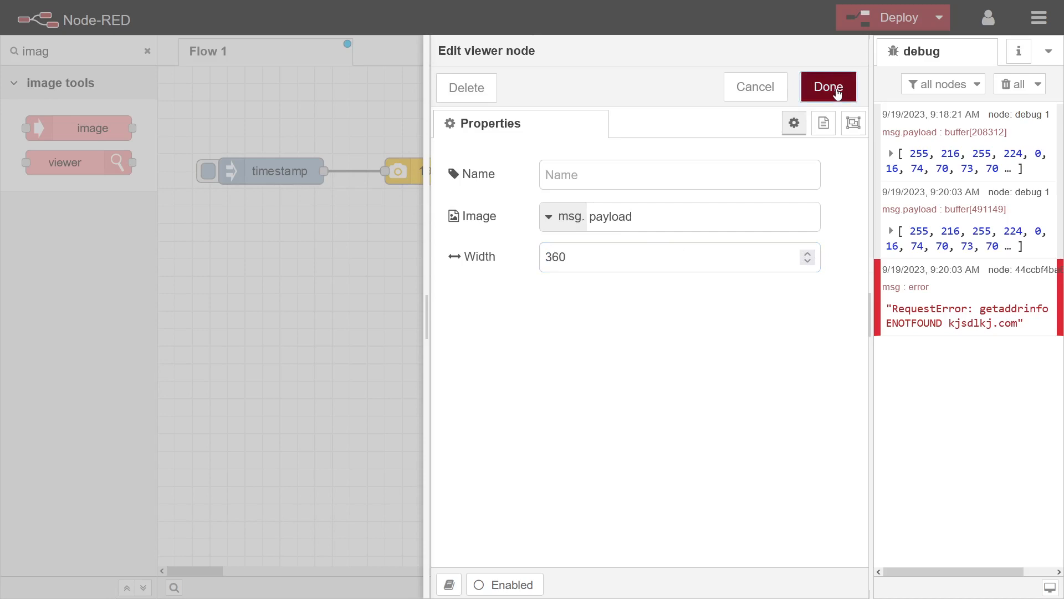
pyautogui.click(827, 87)
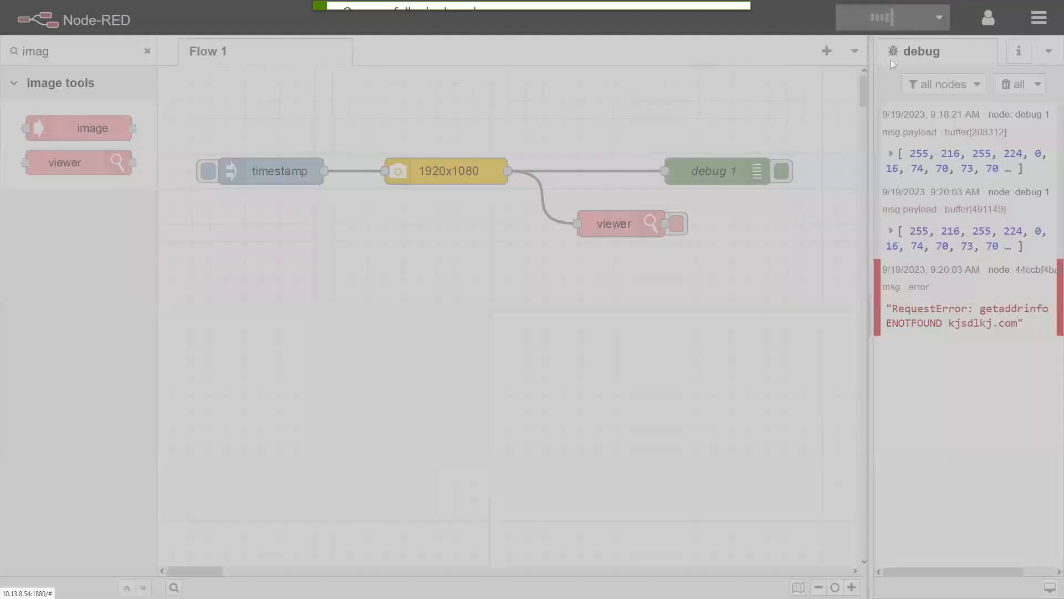
# Step: Toggle debug 1 off and back on, then trigger new snapshots from the timestamp inject
pyautogui.click(891, 17)
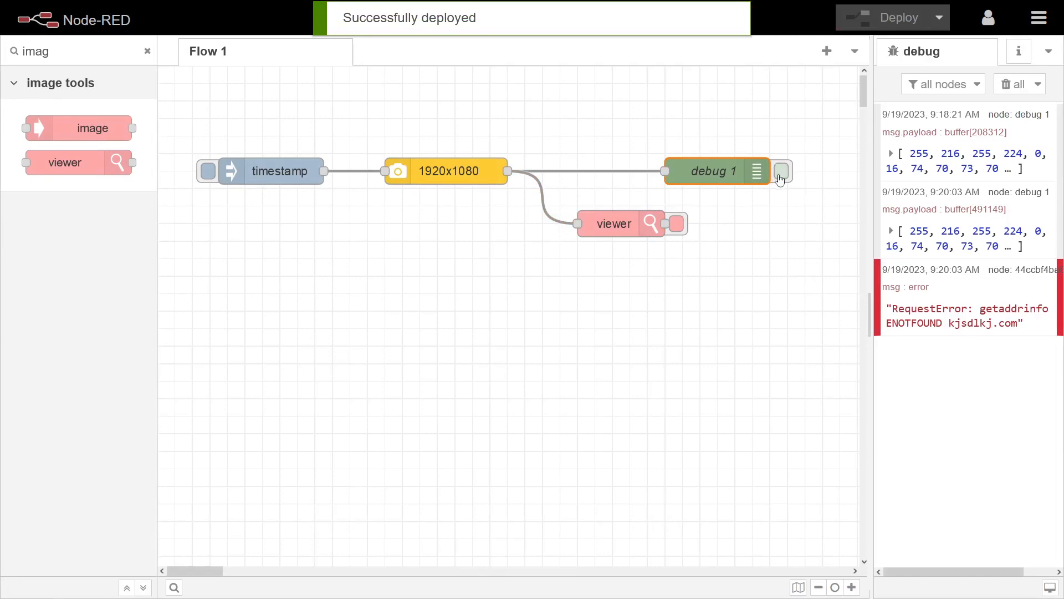
pyautogui.click(779, 170)
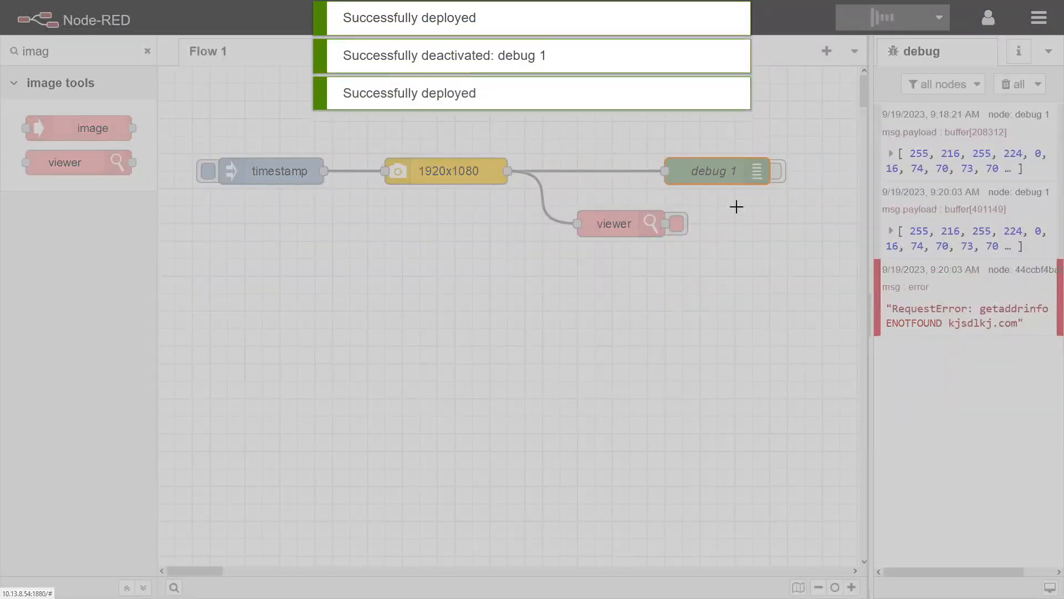
pyautogui.click(206, 170)
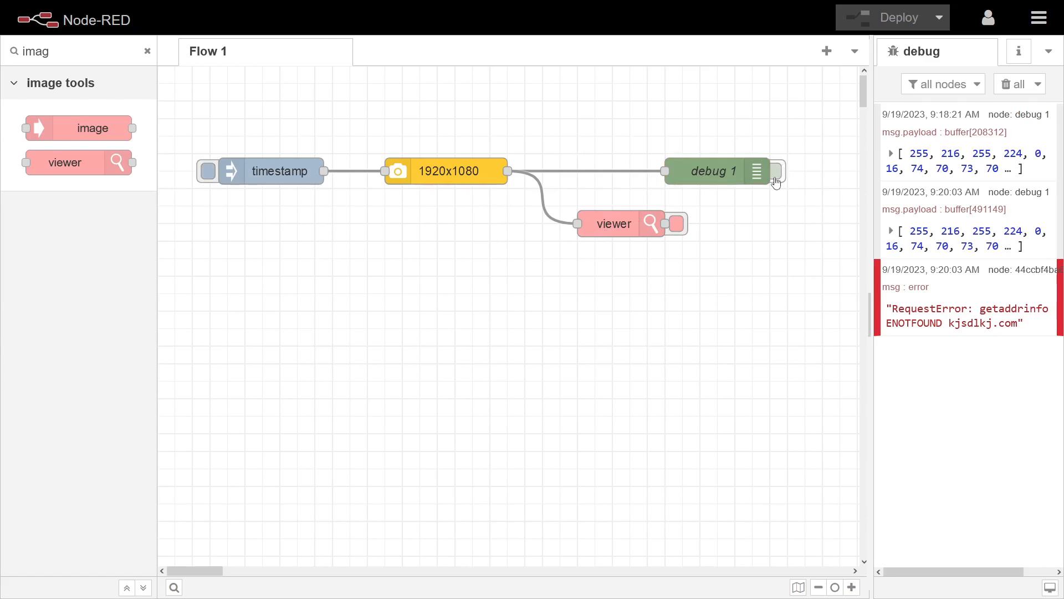
pyautogui.click(774, 171)
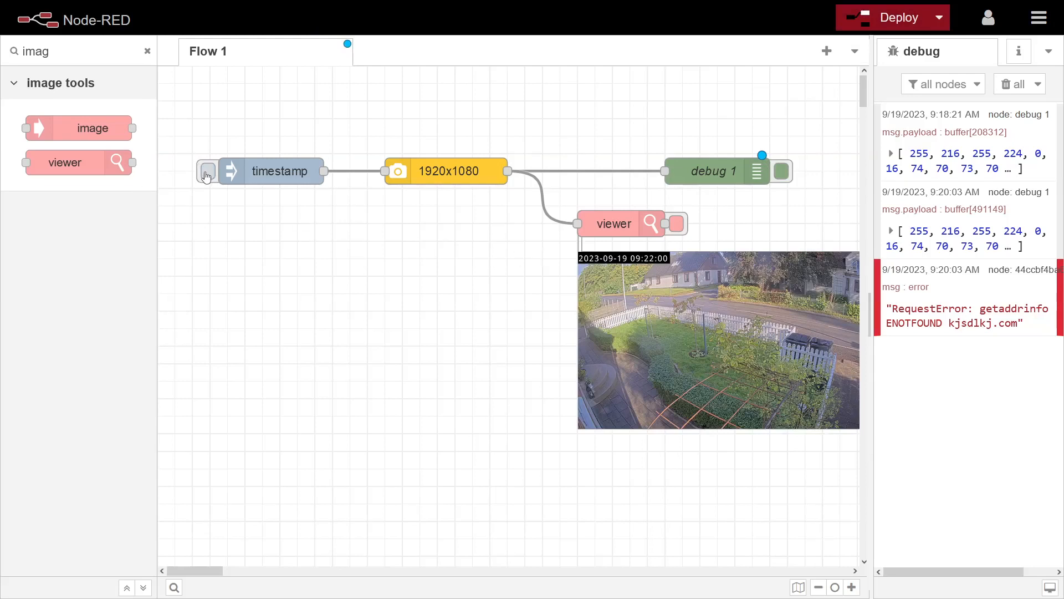
pyautogui.click(207, 171)
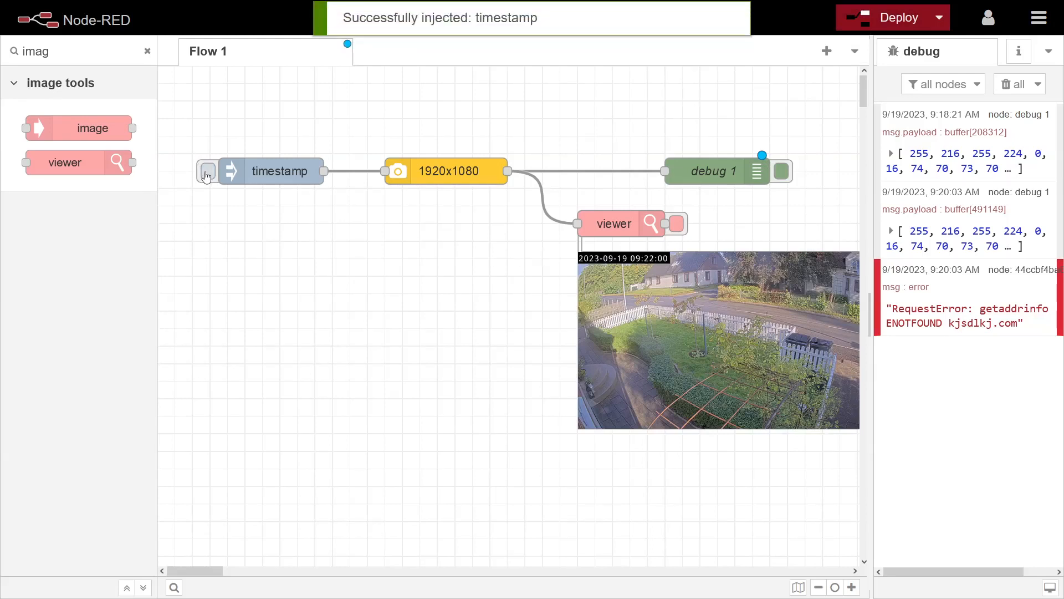
pyautogui.click(207, 170)
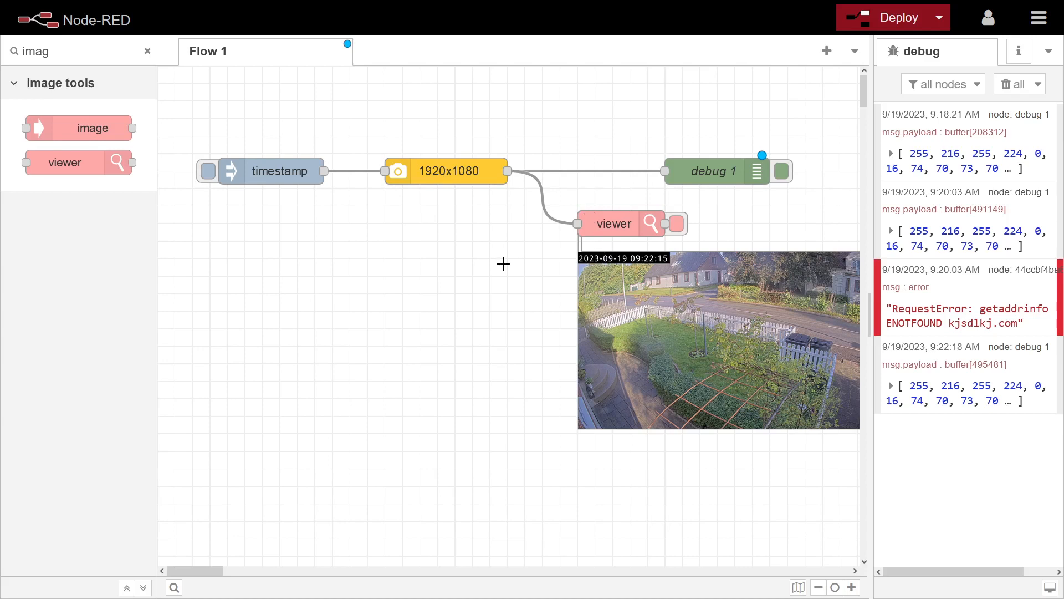
# Step: Add an image-tools image node and place it beside the camera node
pyautogui.moveTo(93, 128); pyautogui.dragTo(438, 250)
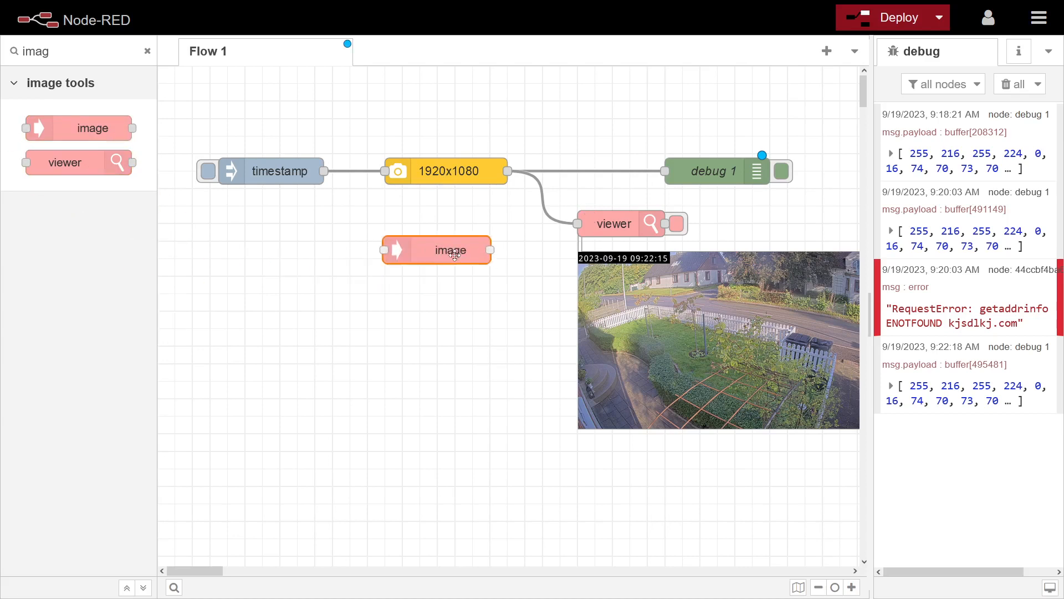
pyautogui.moveTo(449, 250); pyautogui.dragTo(487, 293)
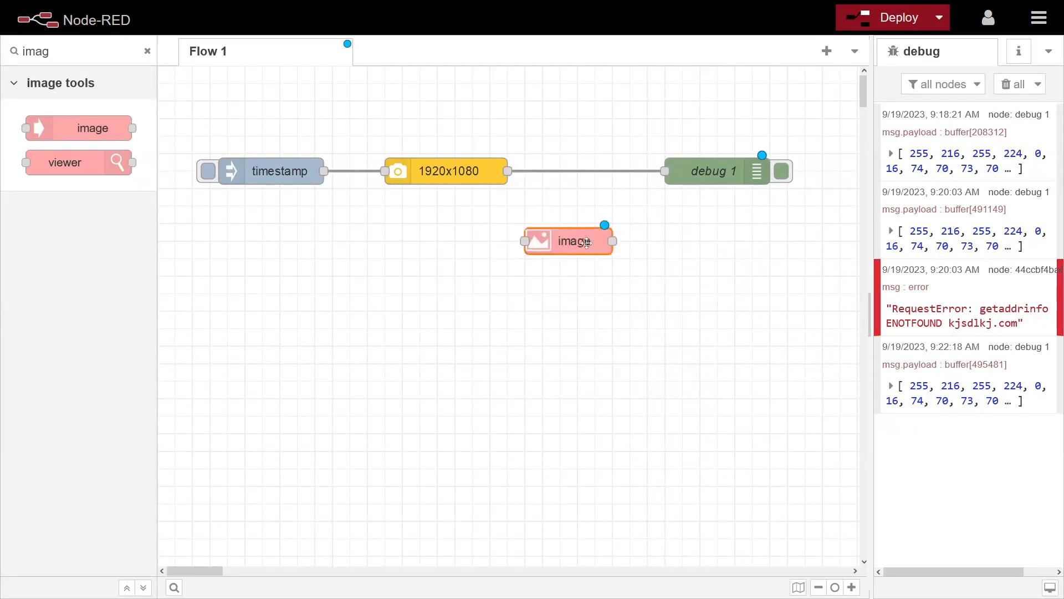
pyautogui.moveTo(568, 241); pyautogui.dragTo(620, 241)
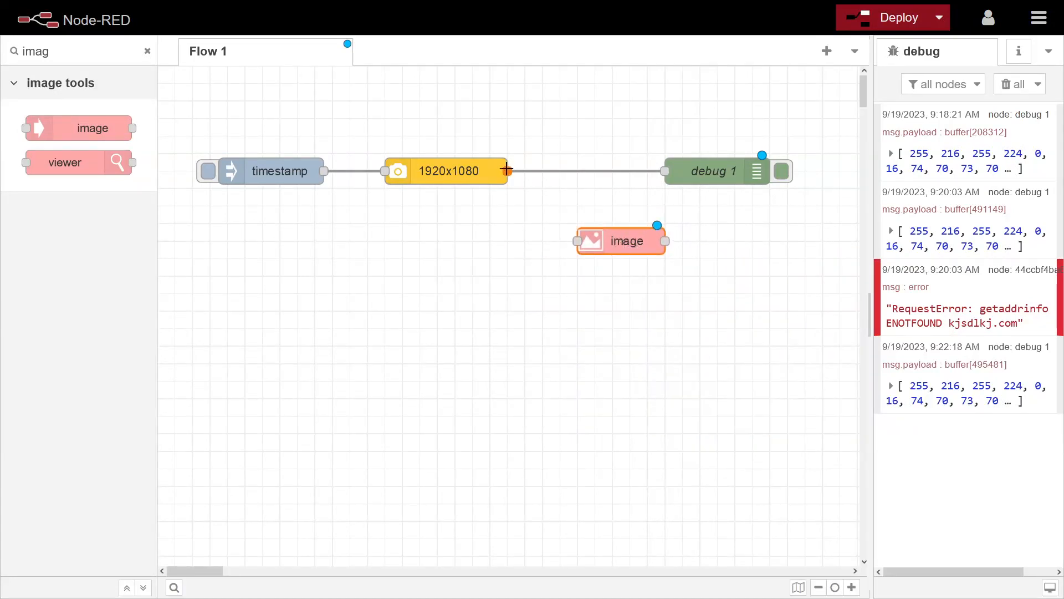
# Step: Review the image node's settings, function choices and help, then delete the node
pyautogui.doubleClick(620, 240)
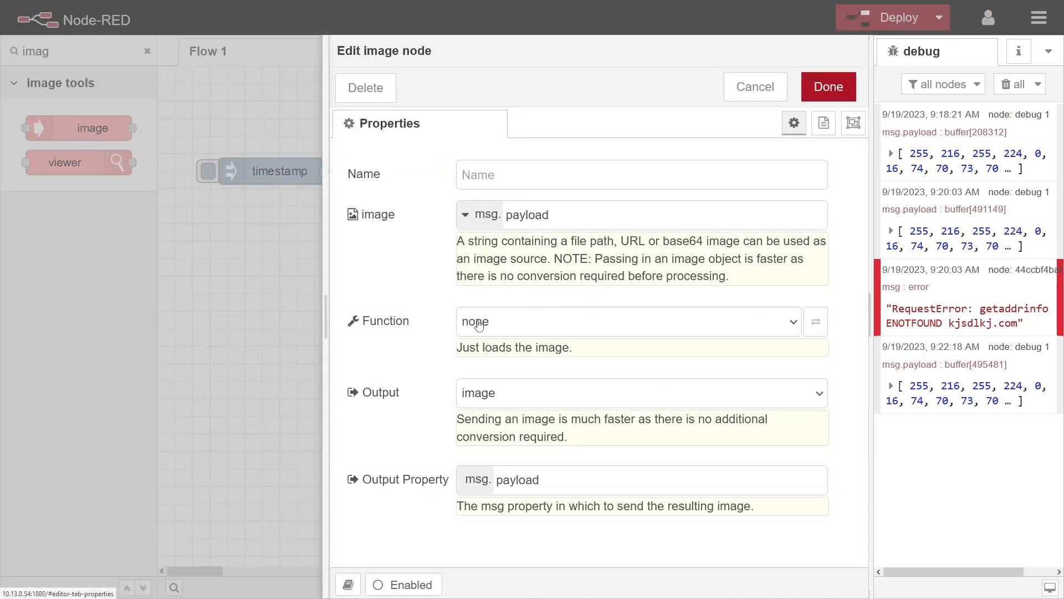
pyautogui.click(628, 321)
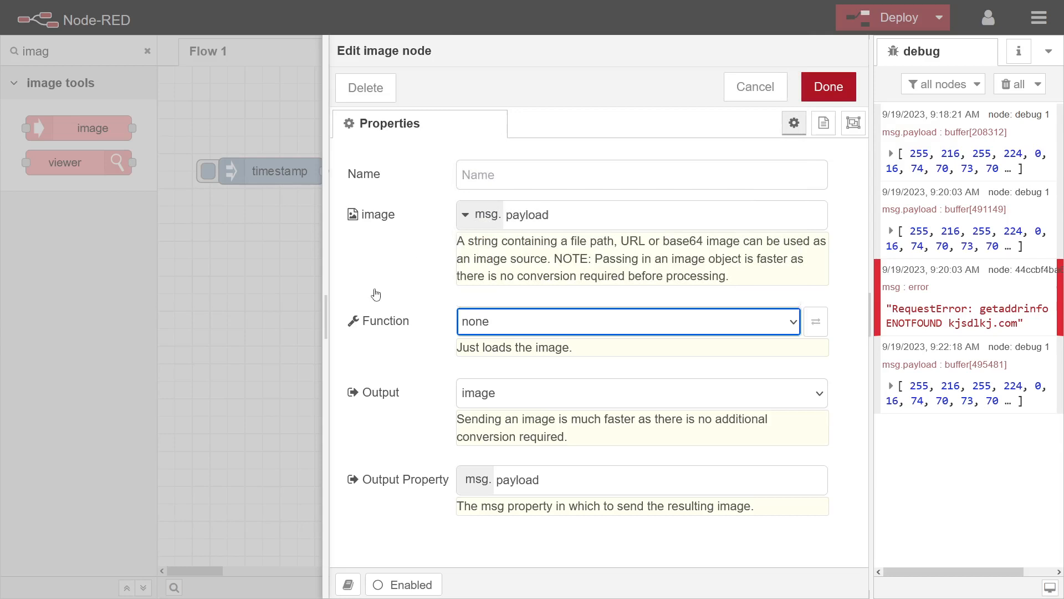
pyautogui.moveTo(1018, 51)
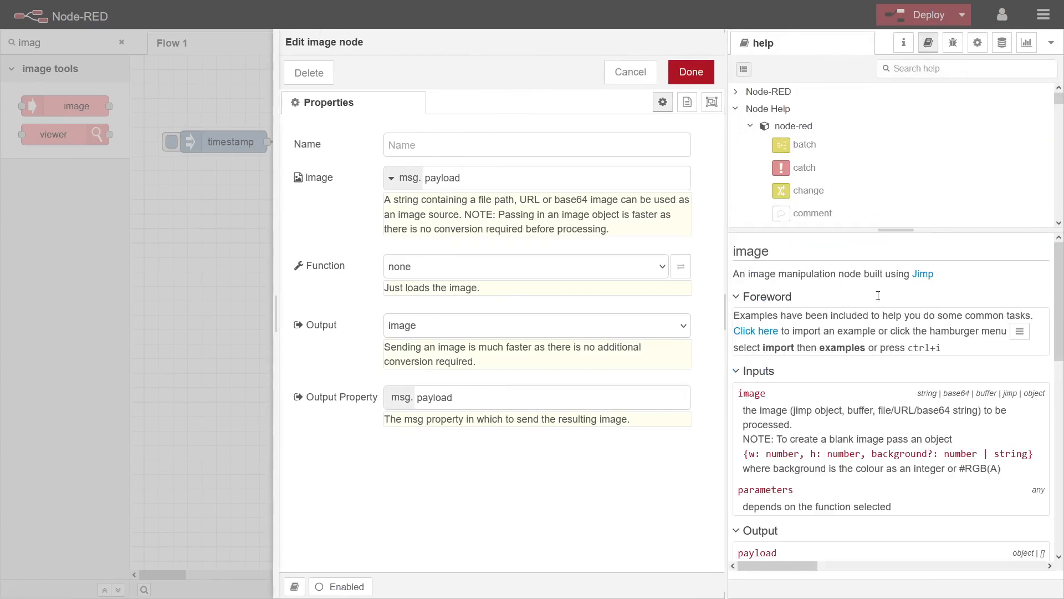
pyautogui.scroll(-3)
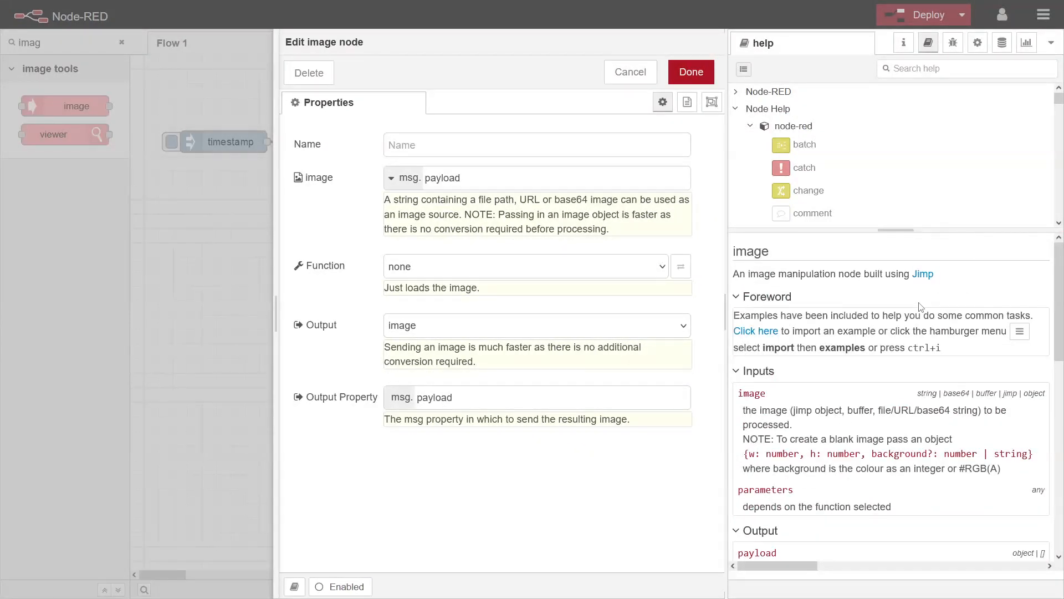
pyautogui.click(524, 266)
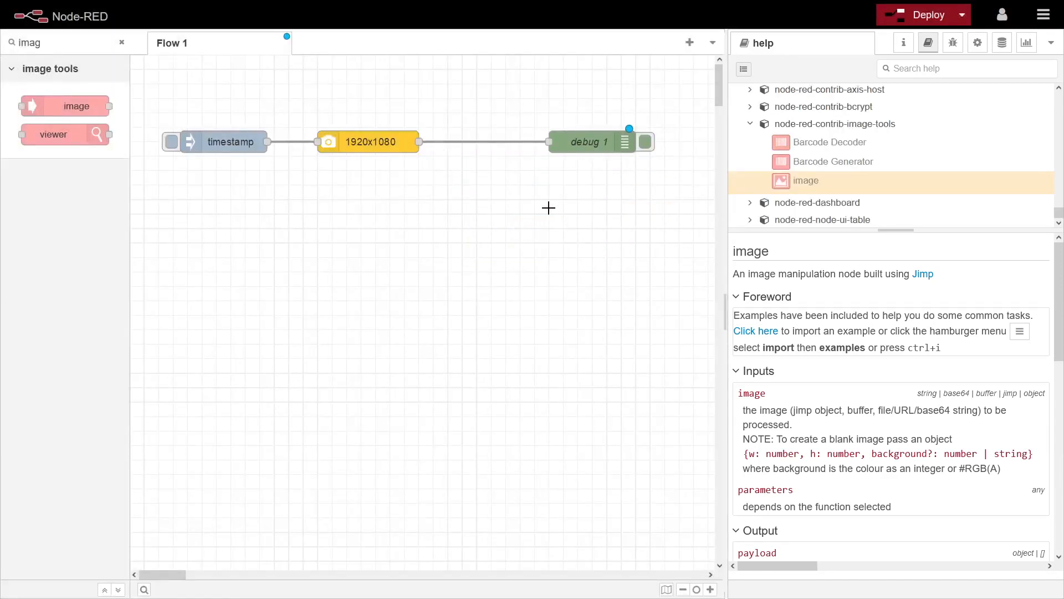
# Step: Set the camera output to Base64, deploy, and log a Base64 snapshot in debug
pyautogui.click(368, 142)
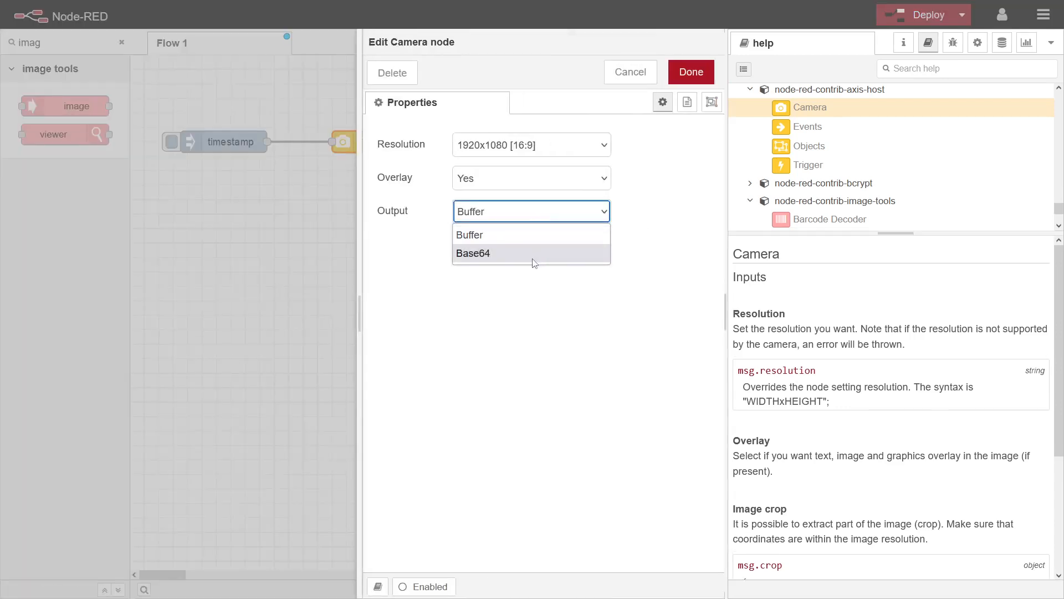
pyautogui.click(690, 72)
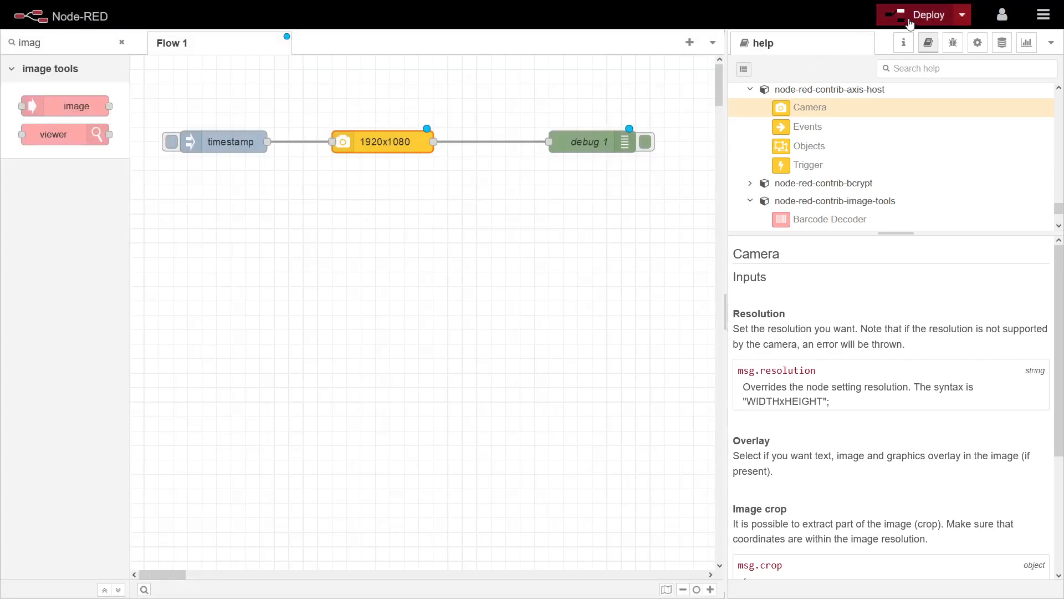
pyautogui.click(923, 15)
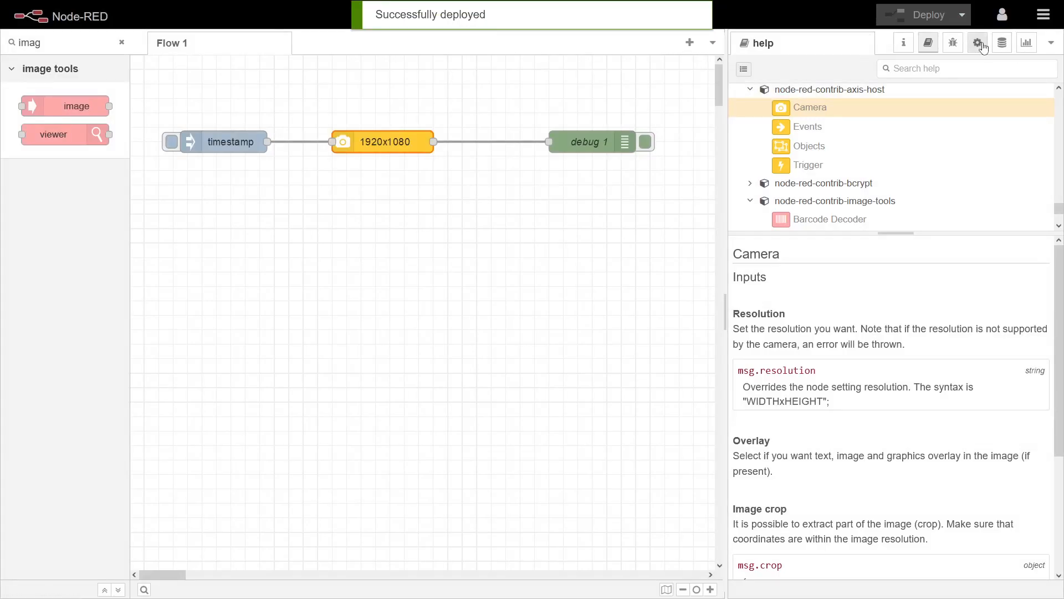
pyautogui.click(952, 42)
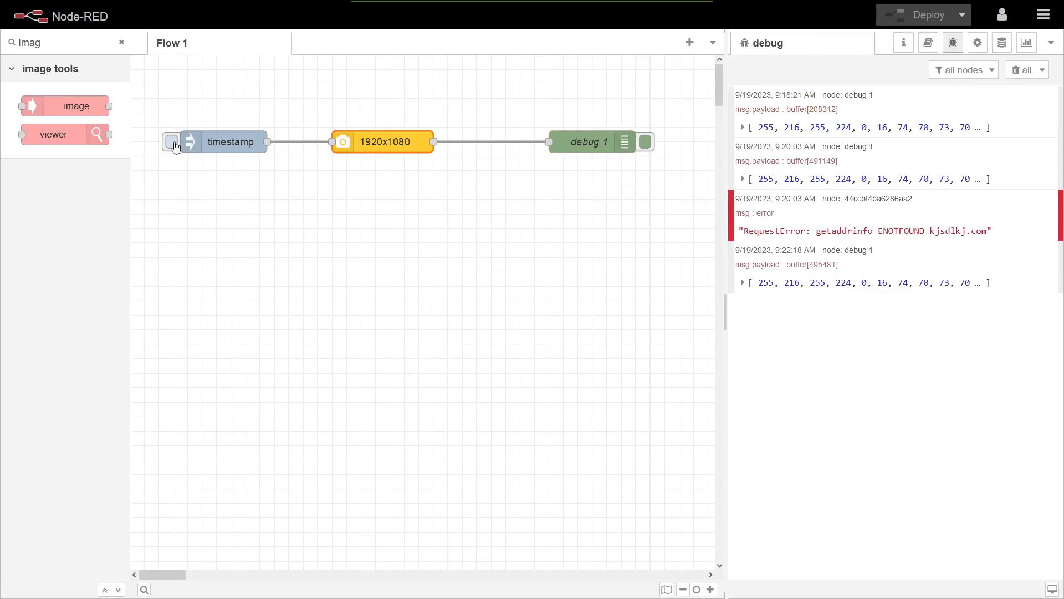
pyautogui.click(170, 142)
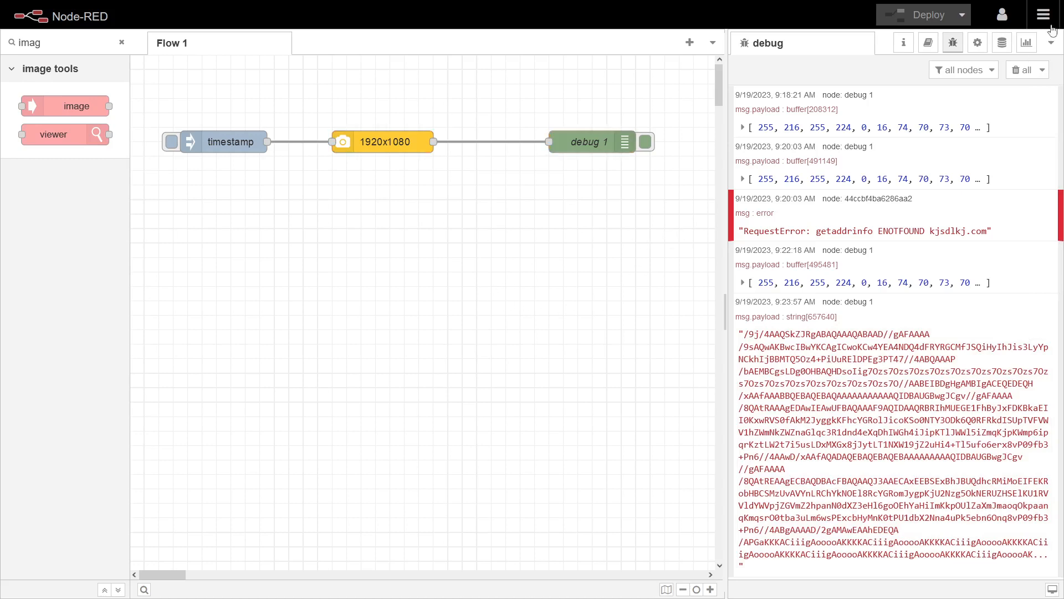
pyautogui.click(1044, 14)
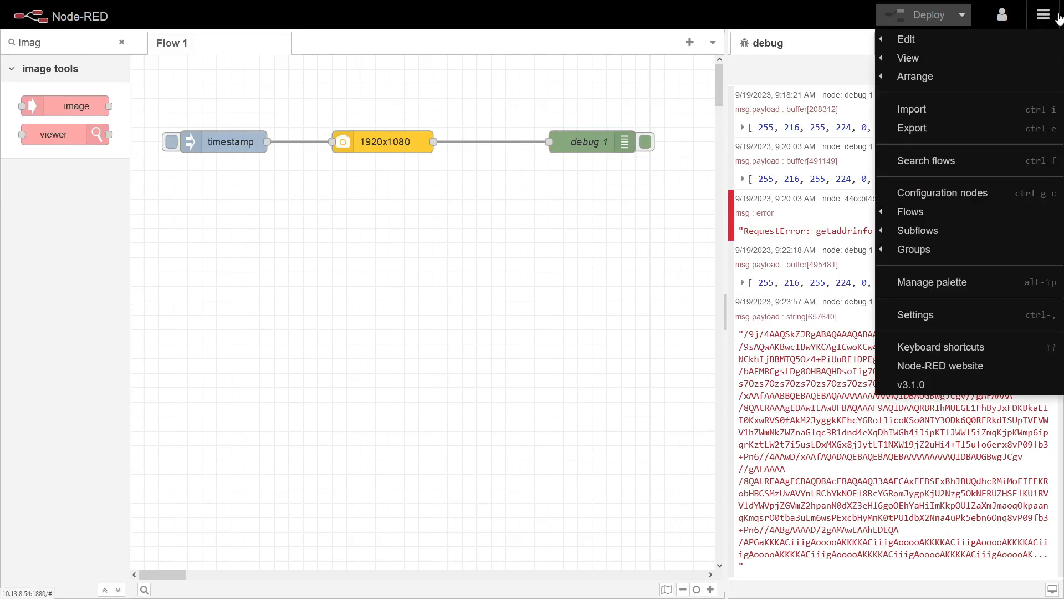
pyautogui.moveTo(910, 110)
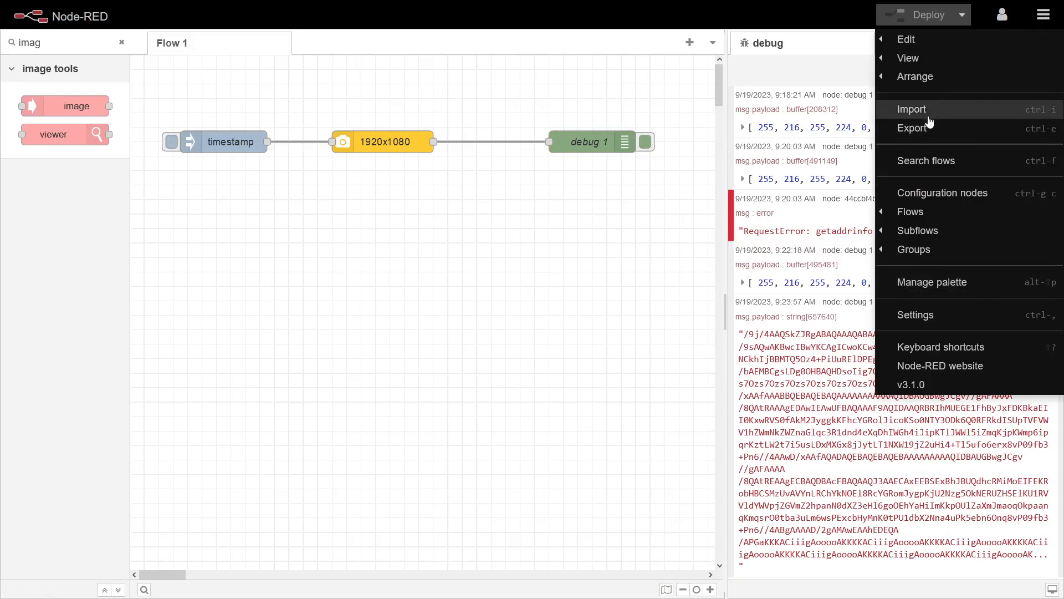
# Step: Import the node-red-contrib-axis-host VideoPlayer example, deploy, and open the Video Player tab
pyautogui.click(911, 108)
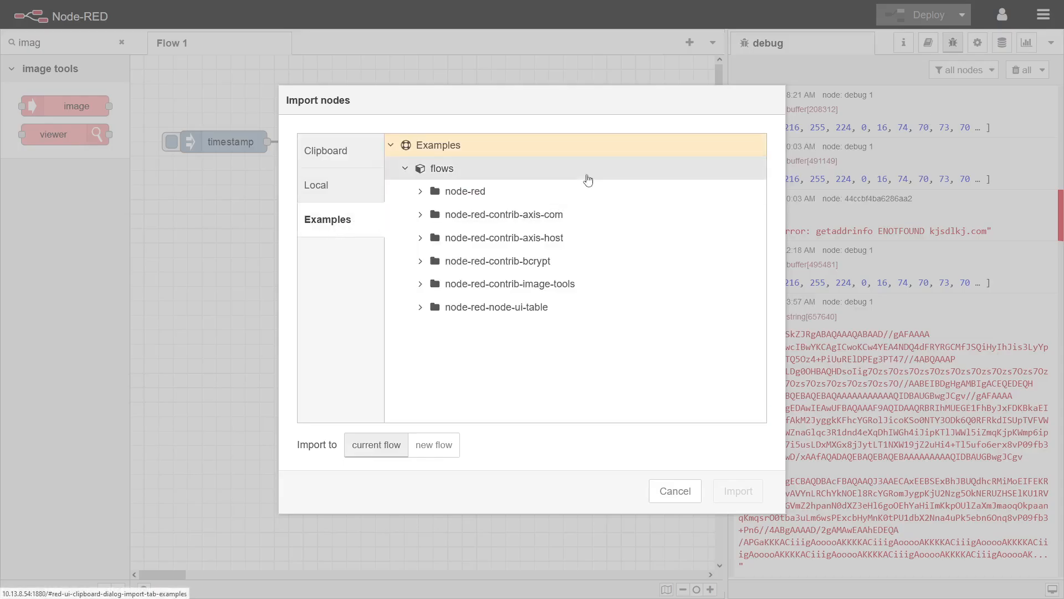
pyautogui.click(504, 238)
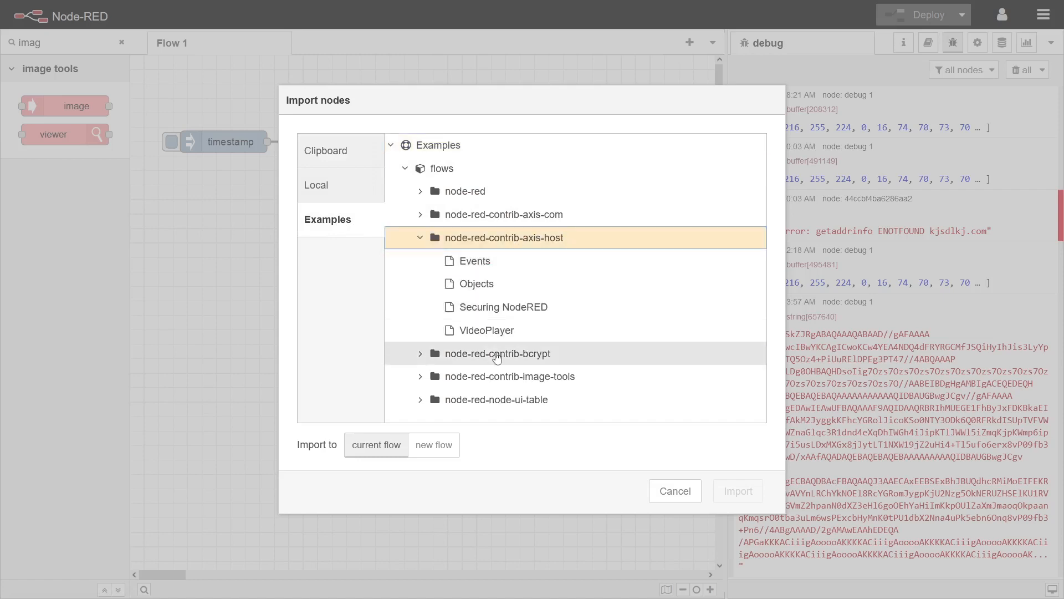
pyautogui.click(737, 490)
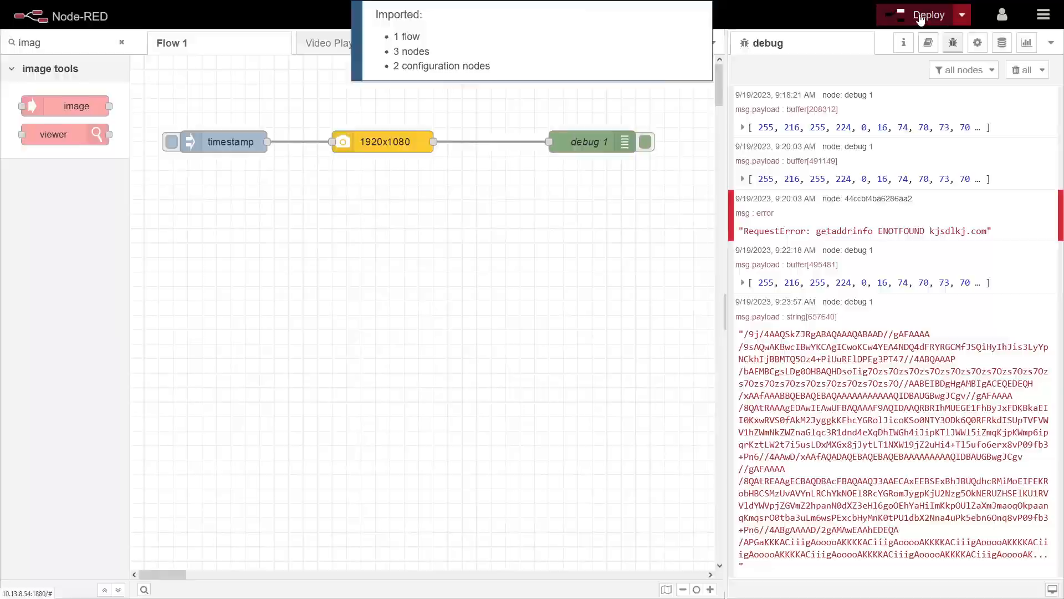
pyautogui.click(928, 15)
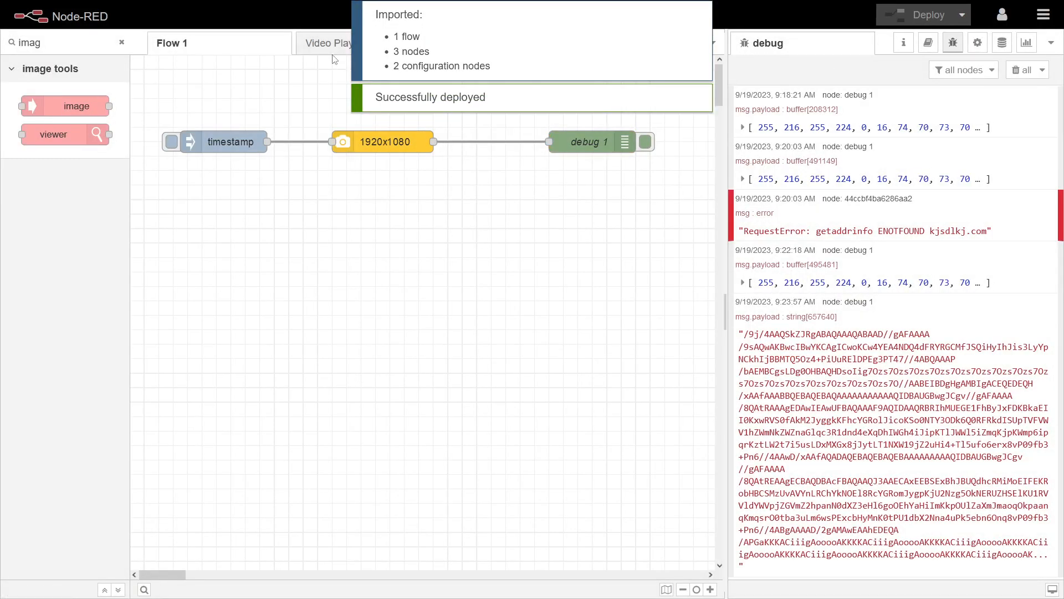
pyautogui.click(332, 42)
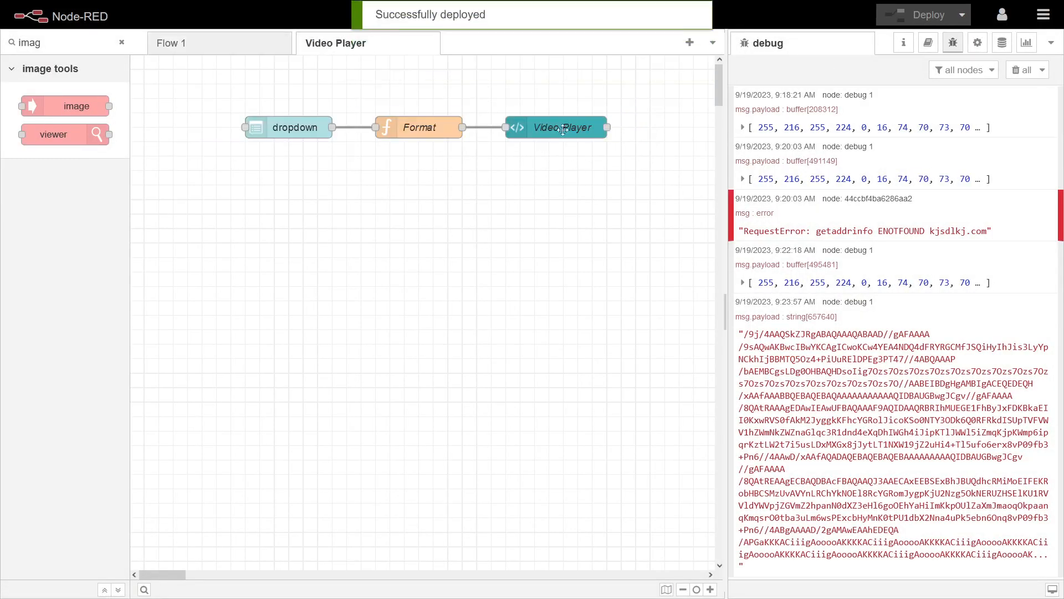
# Step: Inspect the Video Player template node's code, then return to the Flow 1 tab
pyautogui.doubleClick(563, 127)
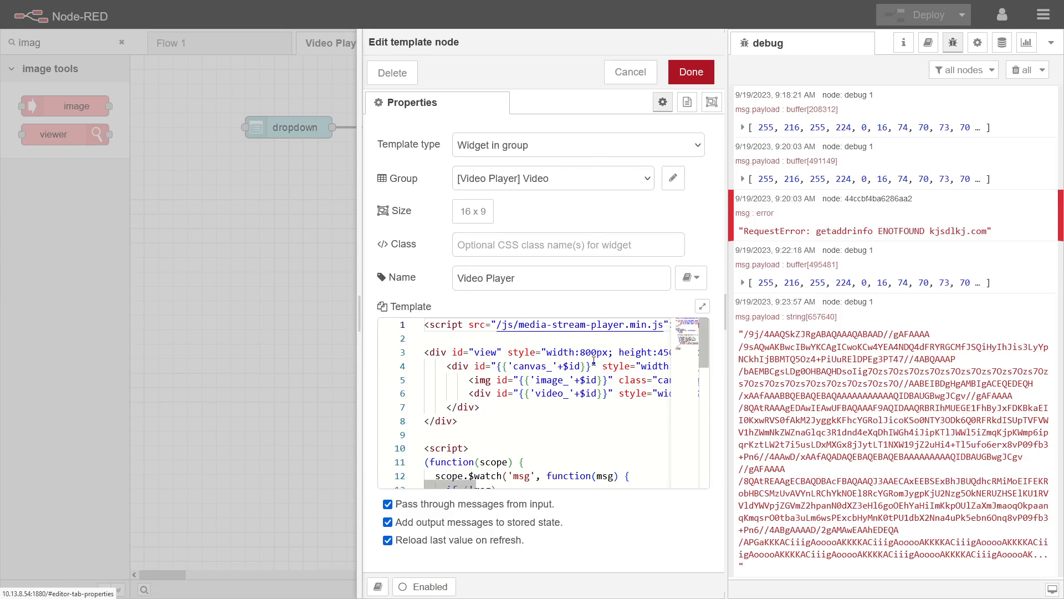
pyautogui.click(689, 72)
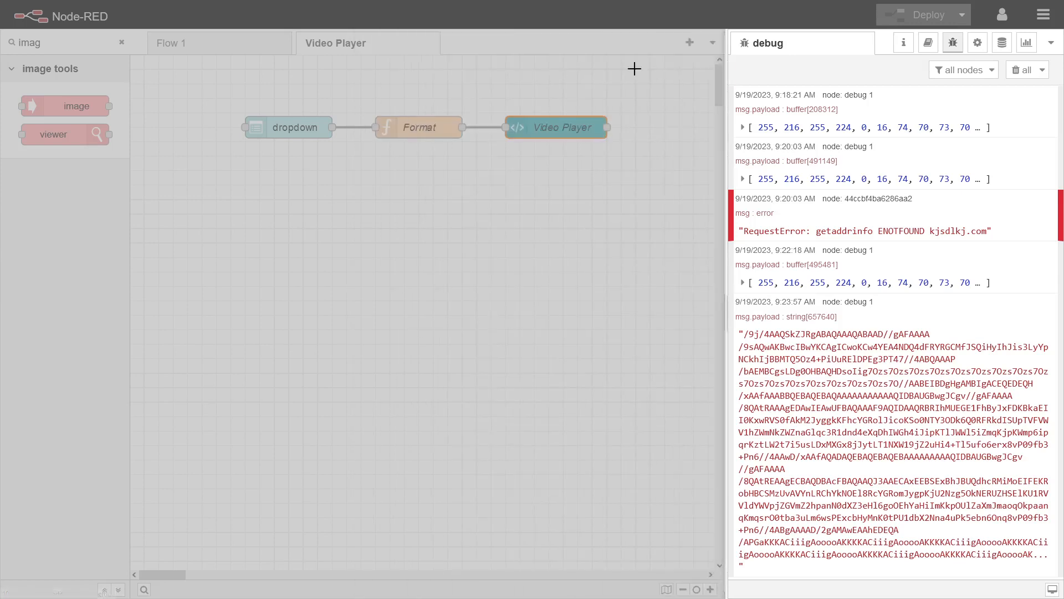
pyautogui.click(555, 127)
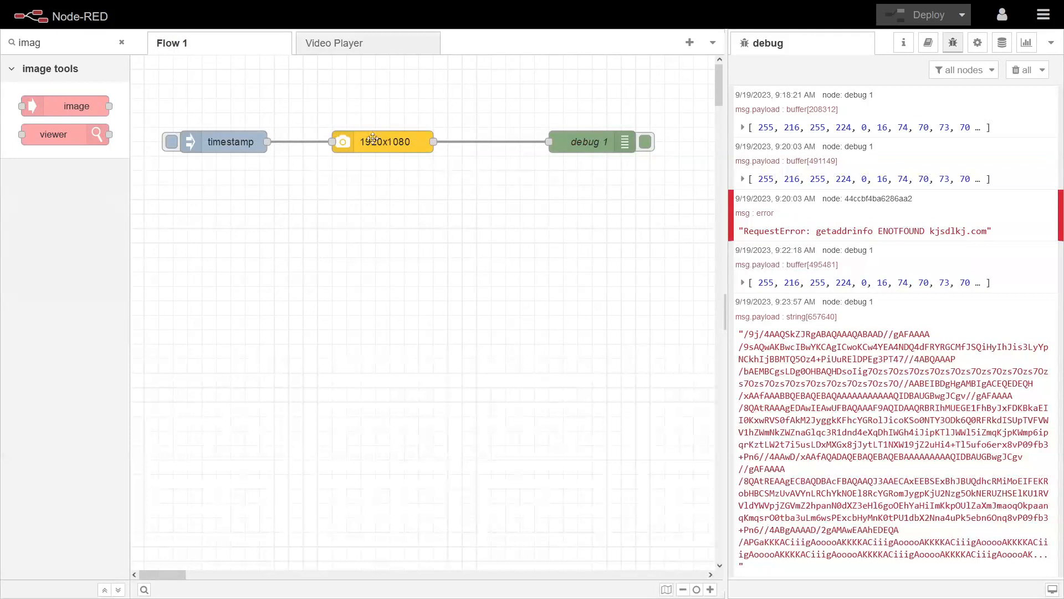
pyautogui.click(333, 43)
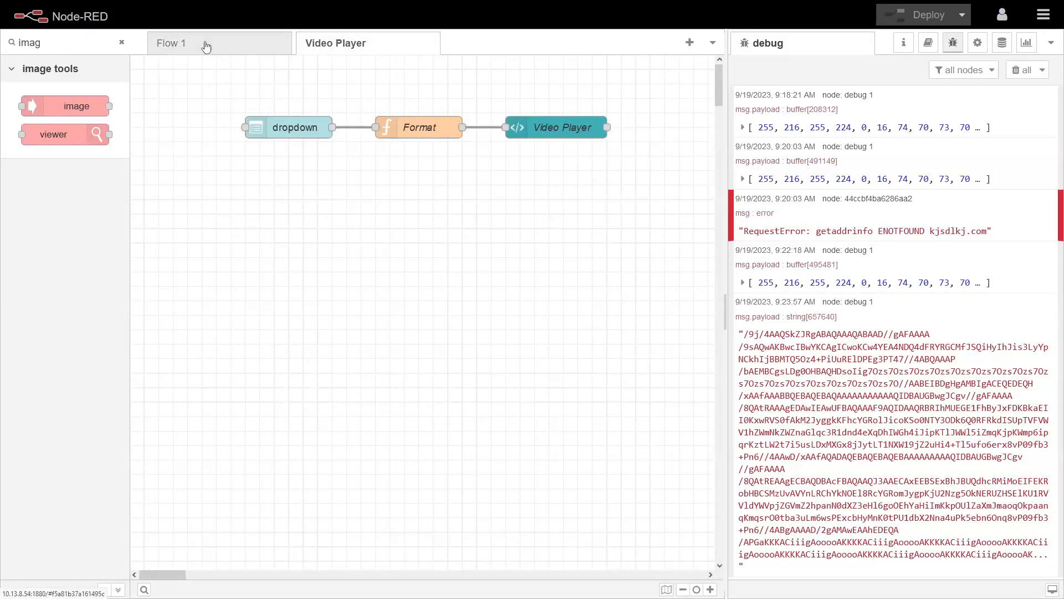
pyautogui.click(172, 43)
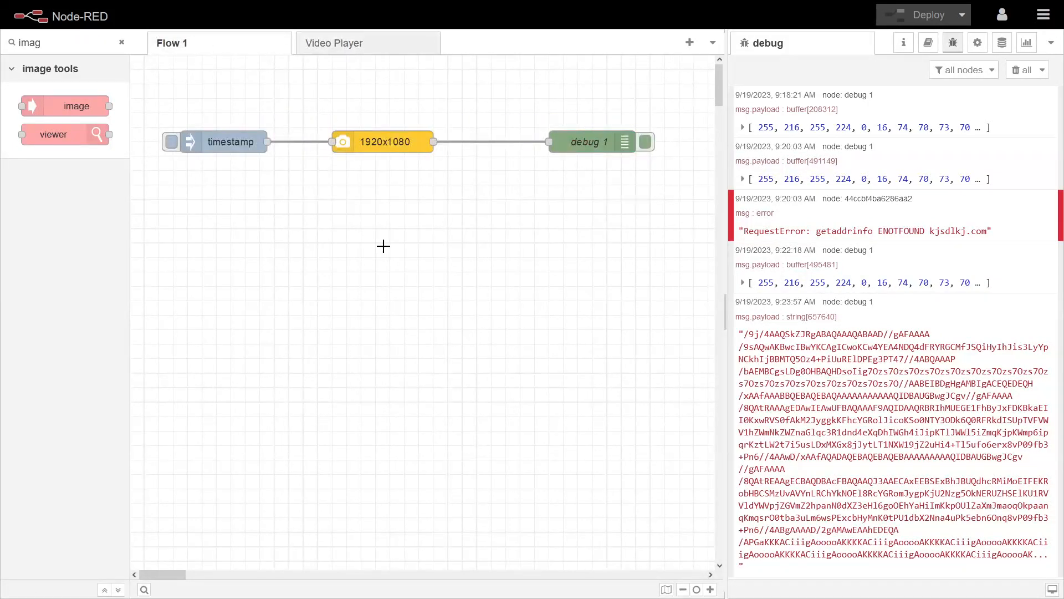